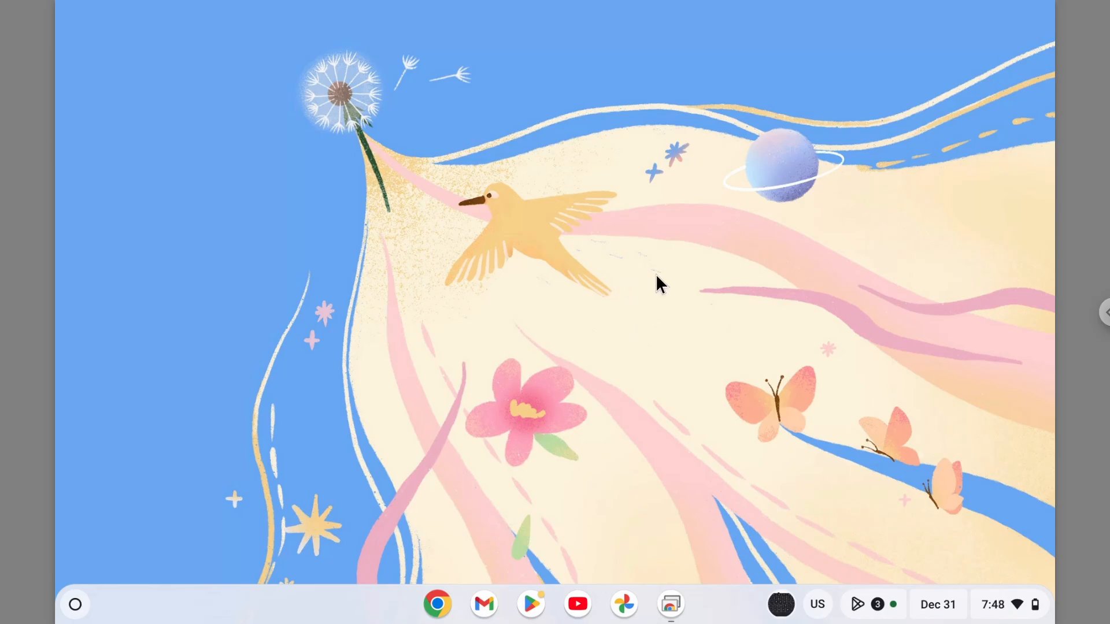
mouse_move(659, 285)
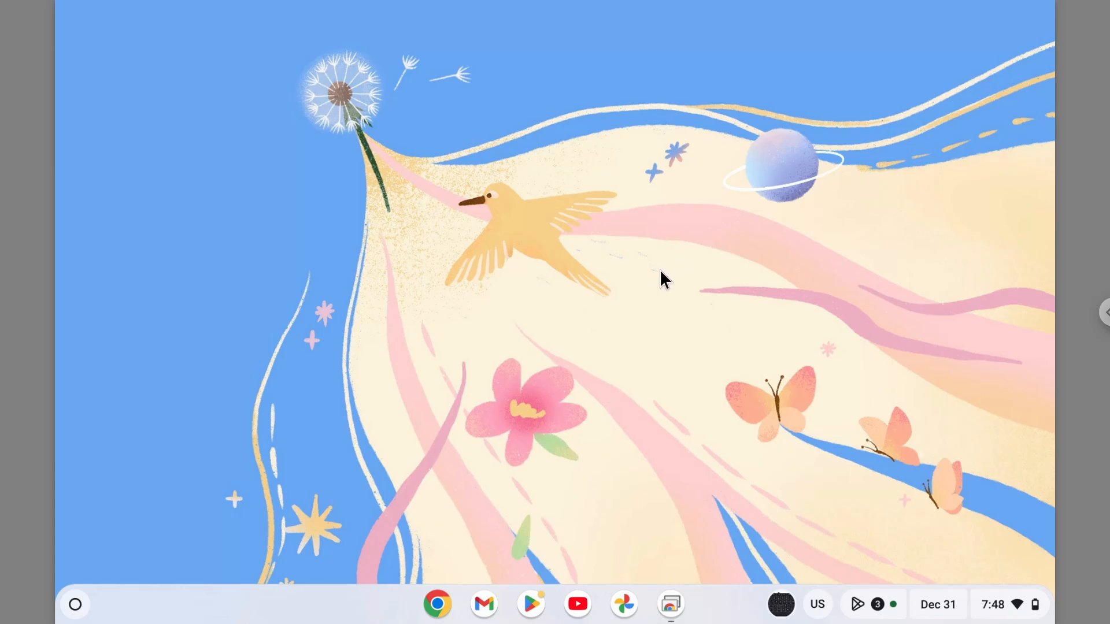
mouse_move(652, 287)
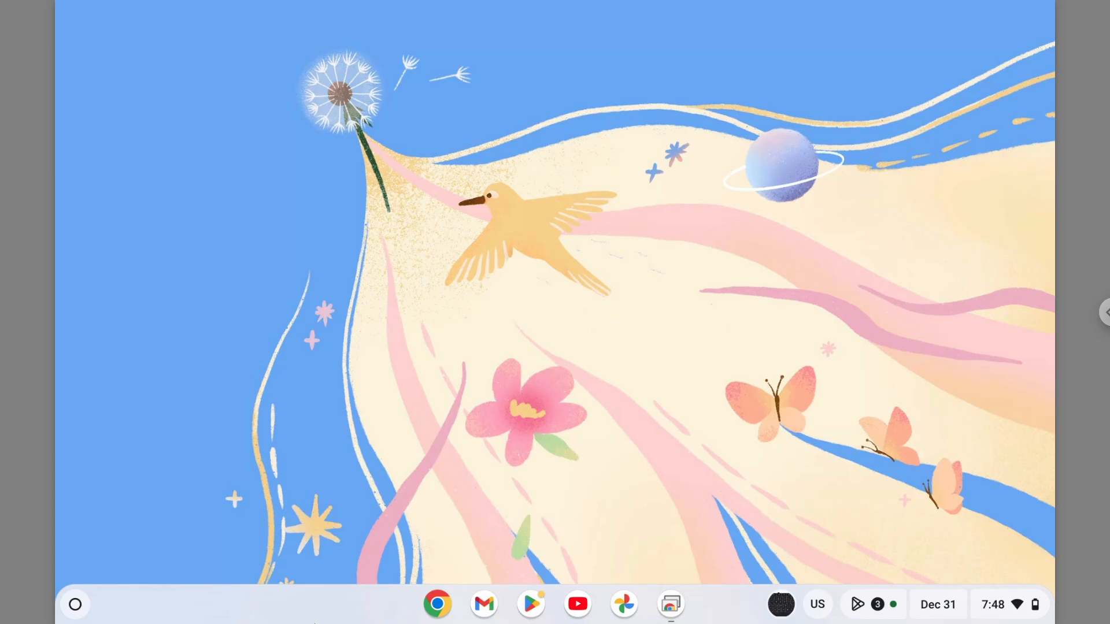
mouse_move(294, 607)
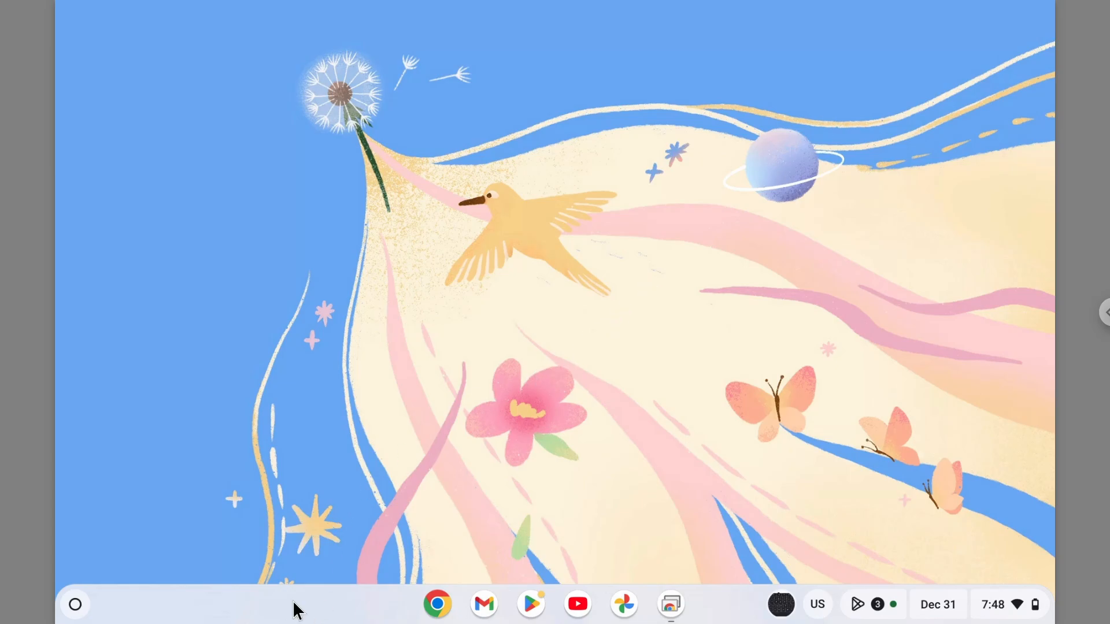
- Launch the Files app from the ChromeOS launcher, showing My files
right_click(299, 608)
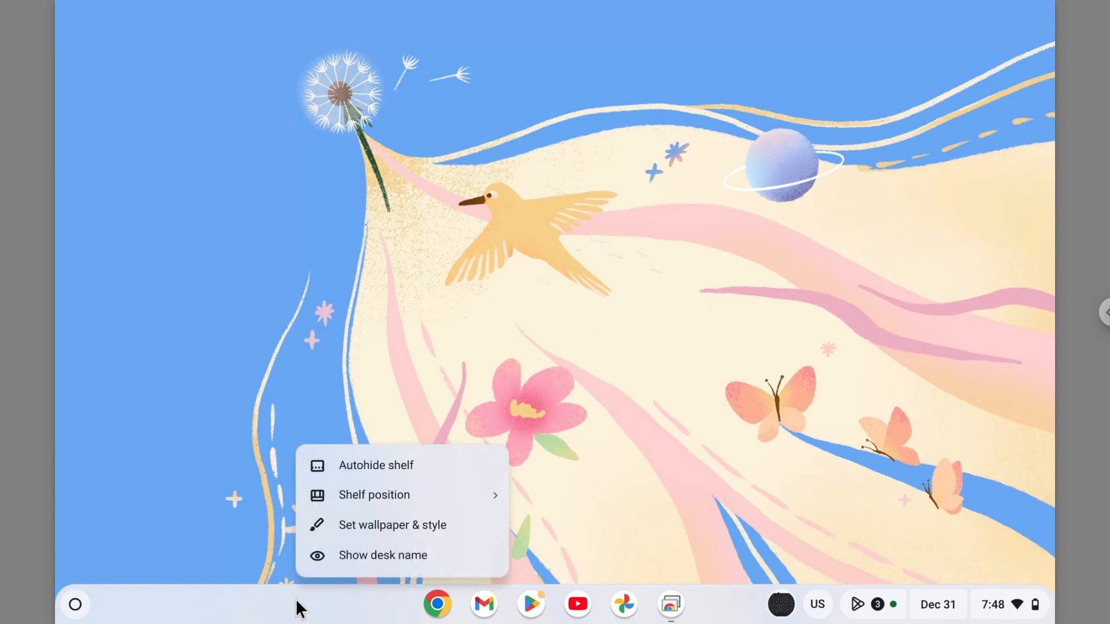
mouse_move(728, 541)
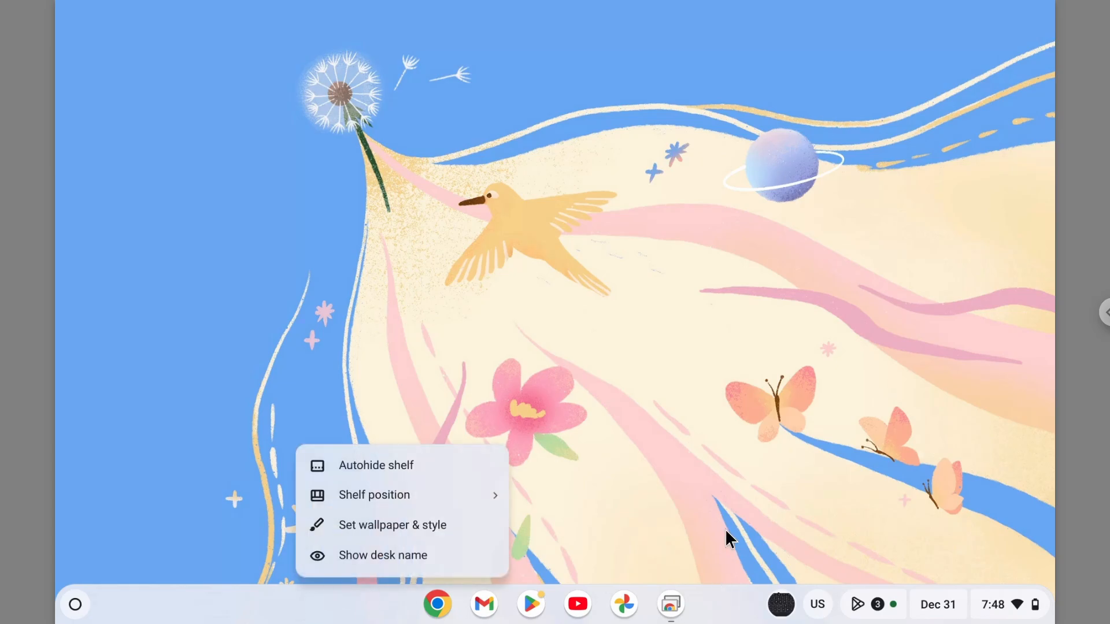
mouse_move(776, 246)
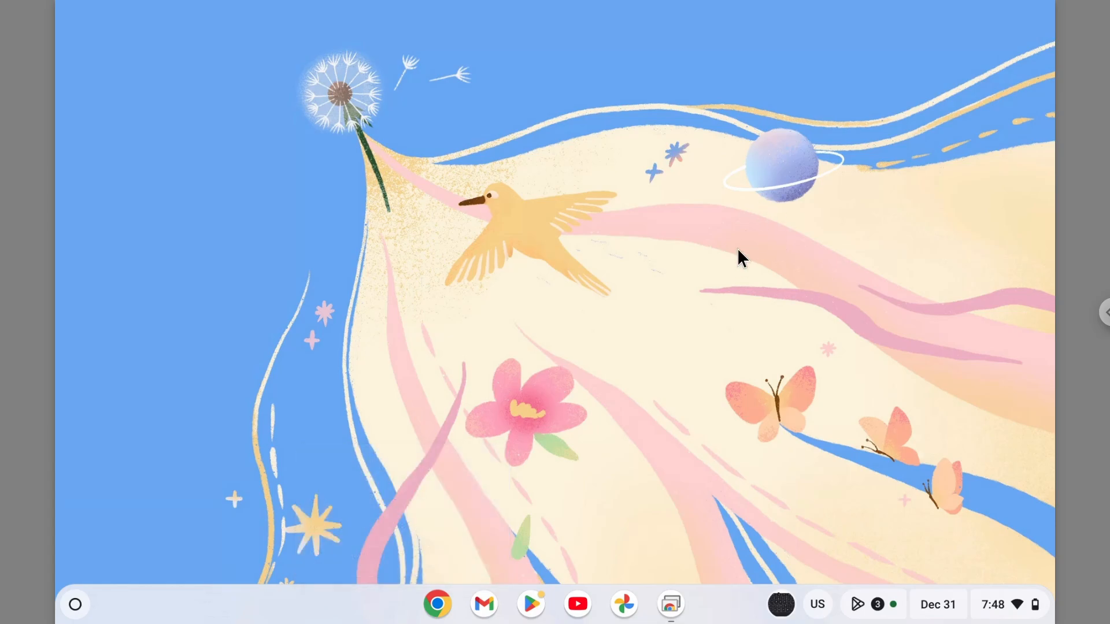
mouse_move(710, 266)
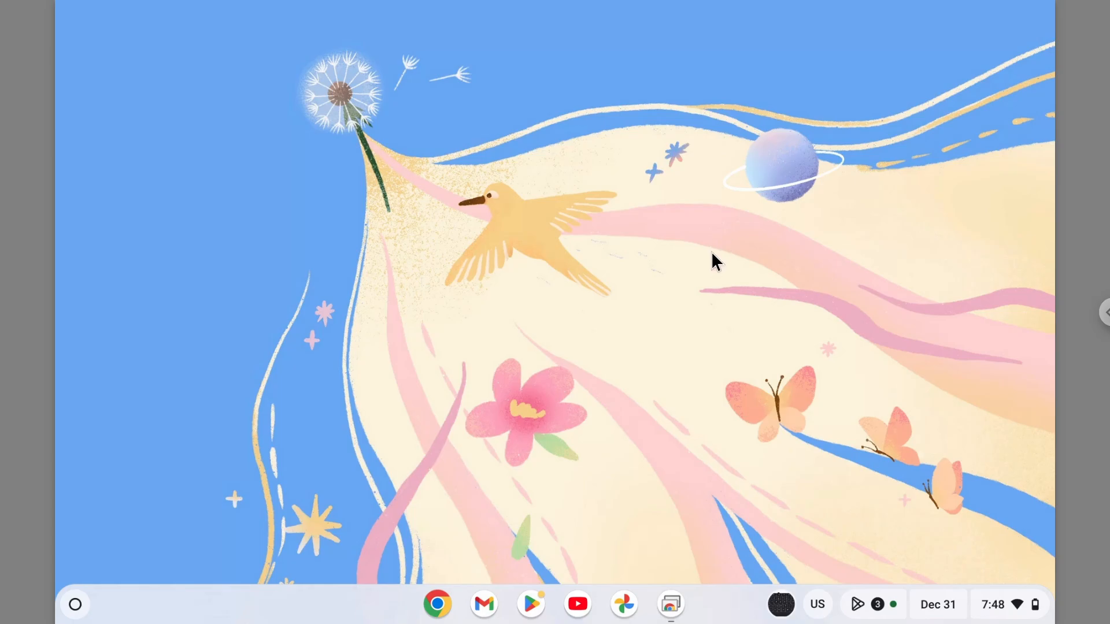
mouse_move(725, 306)
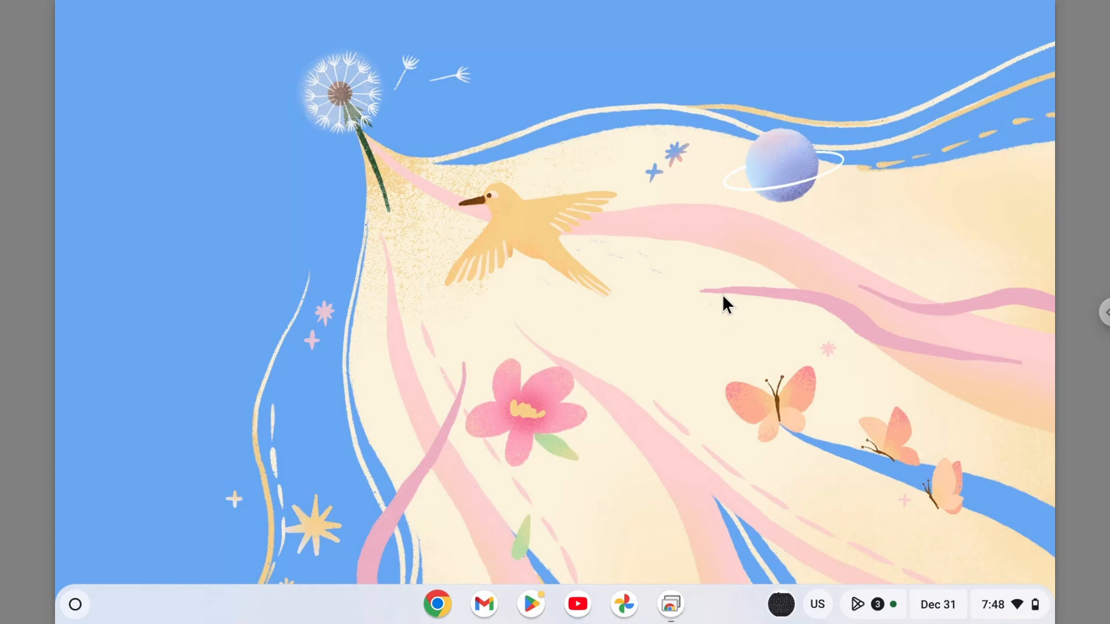
mouse_move(681, 331)
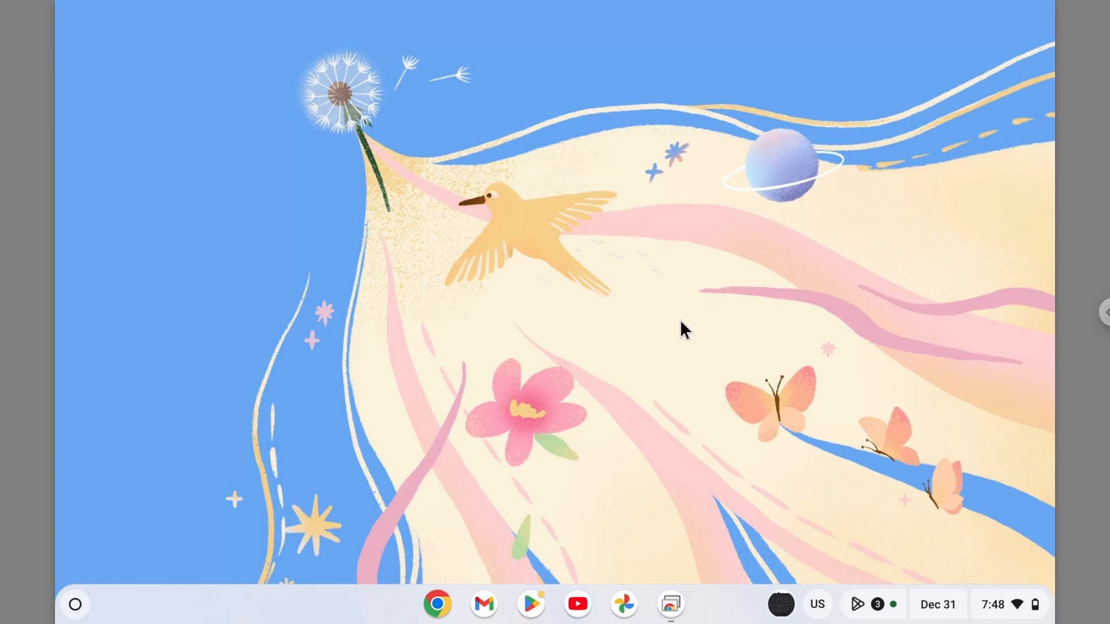
mouse_move(675, 333)
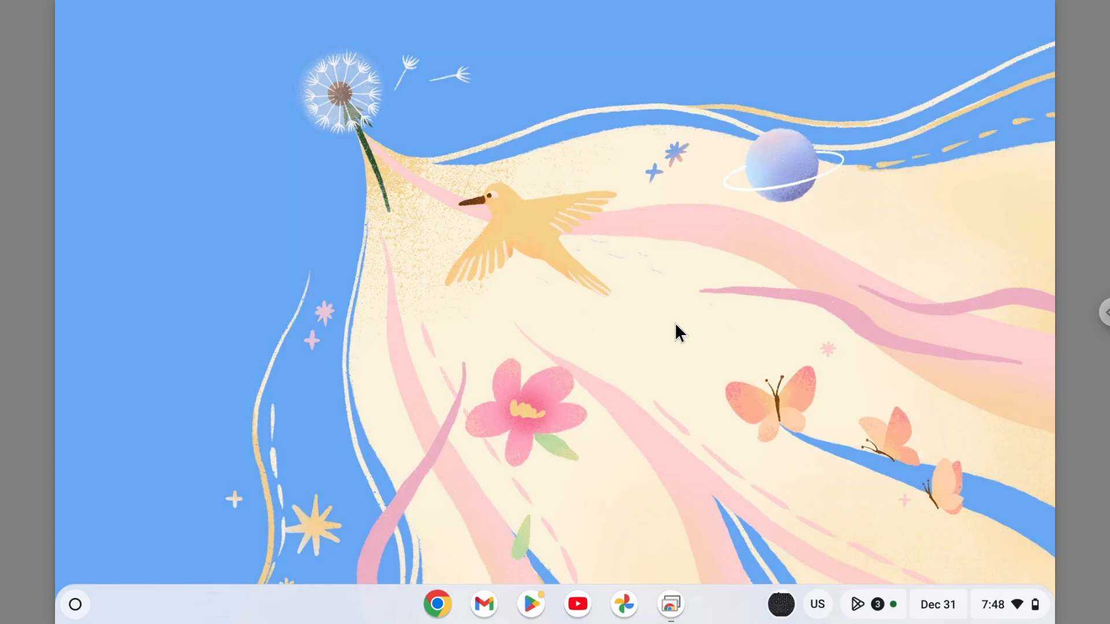
mouse_move(689, 333)
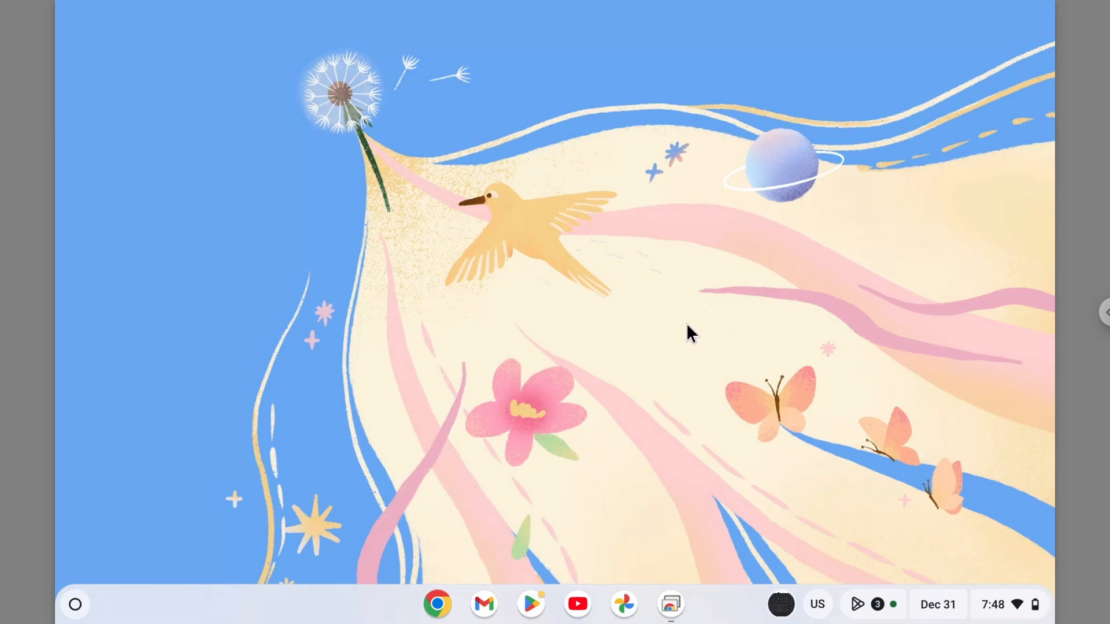
mouse_move(649, 328)
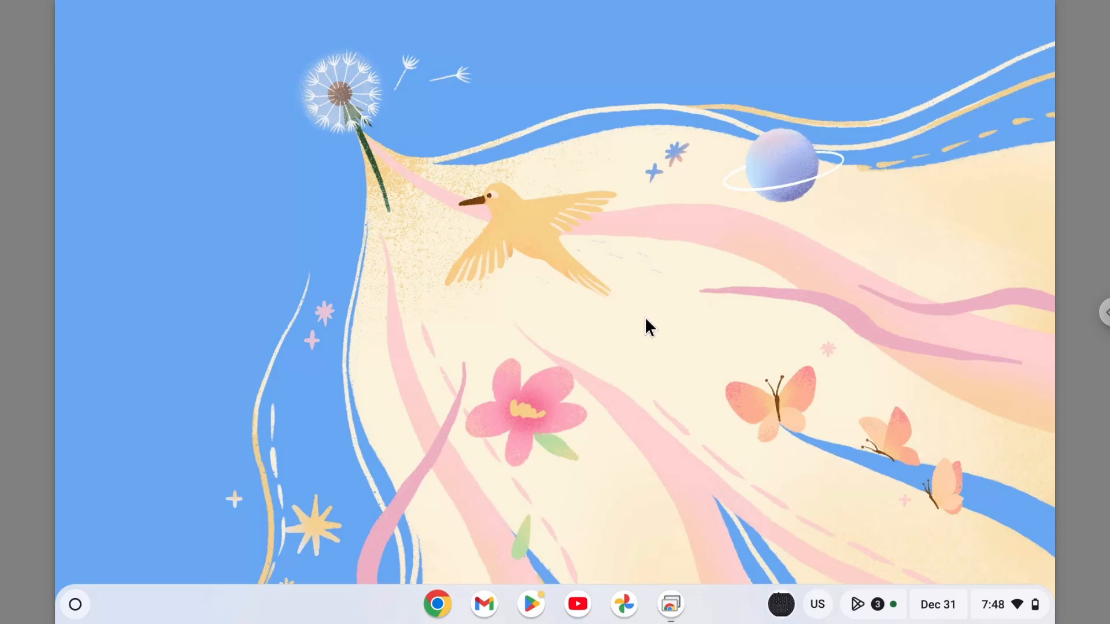
mouse_move(664, 305)
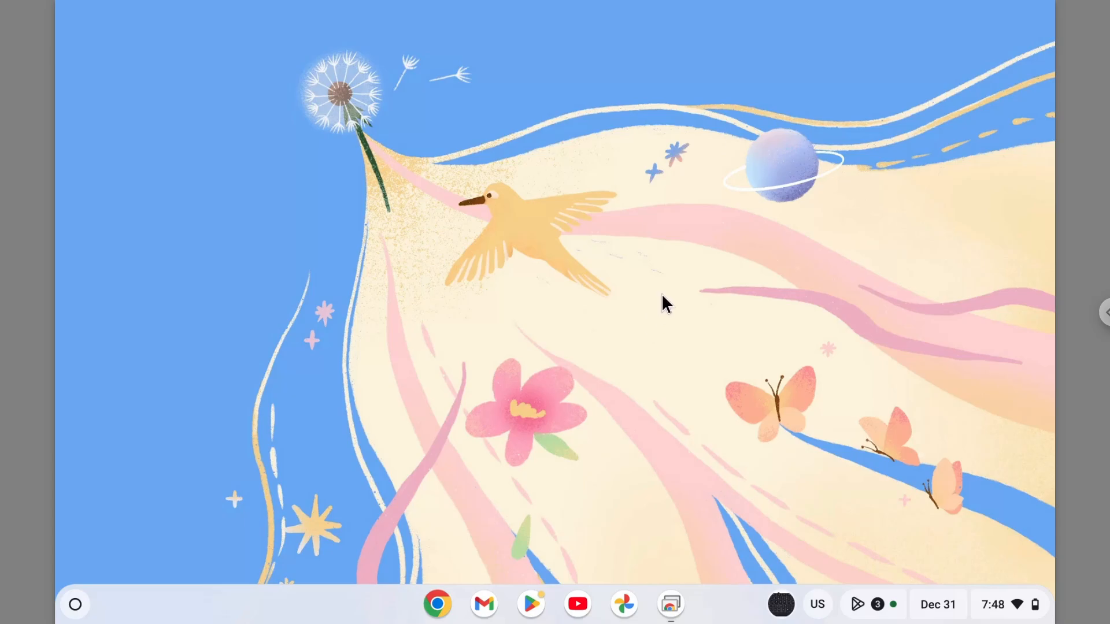
mouse_move(663, 314)
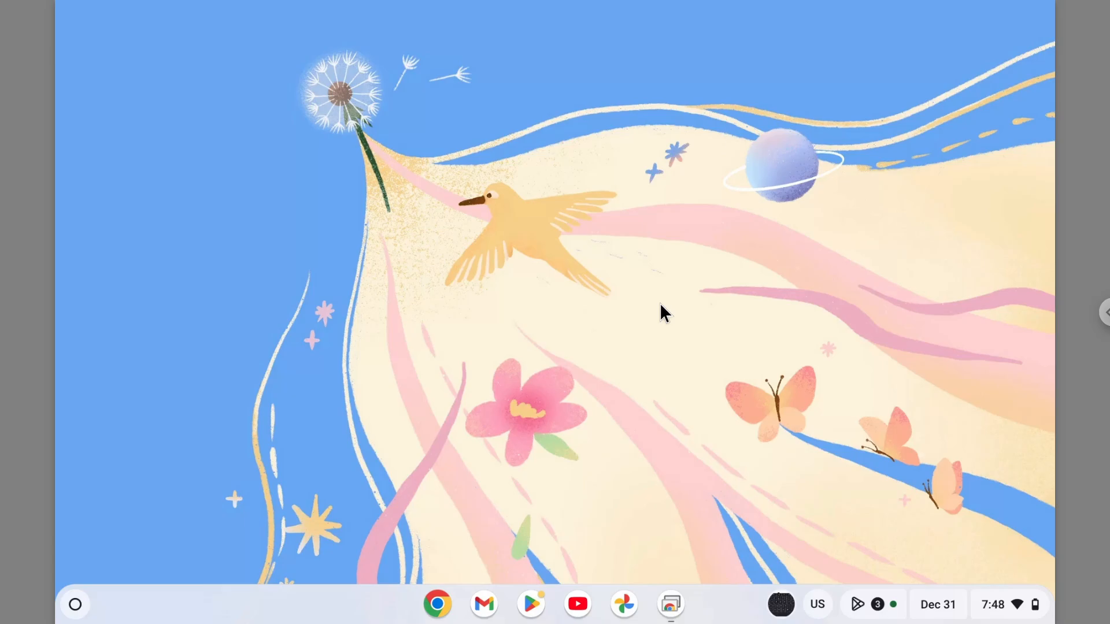
mouse_move(689, 324)
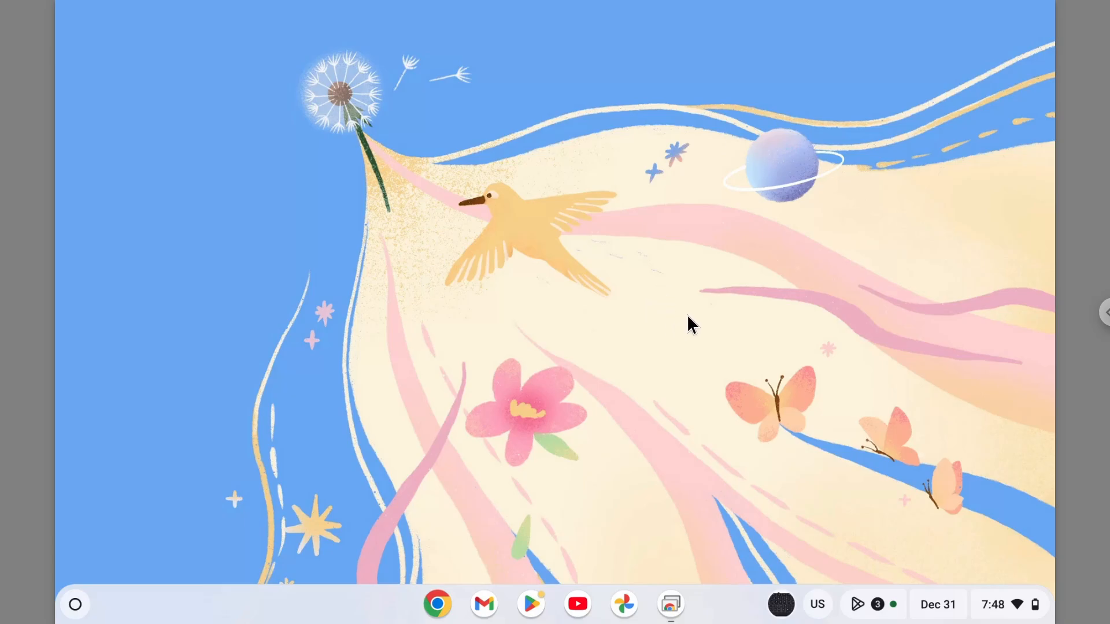
mouse_move(75, 608)
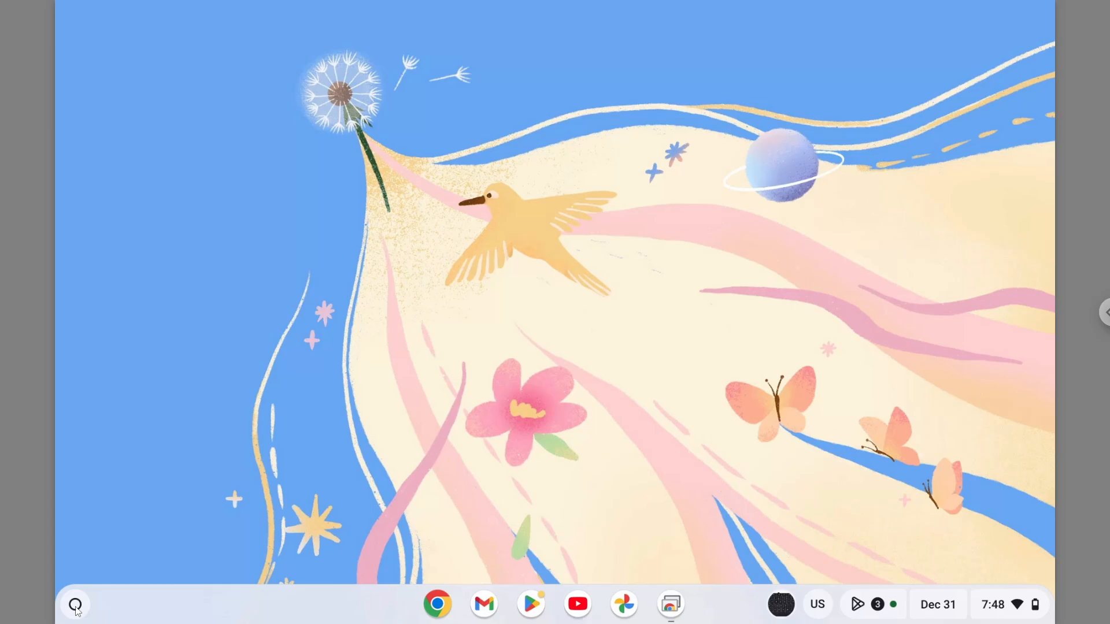
left_click(74, 605)
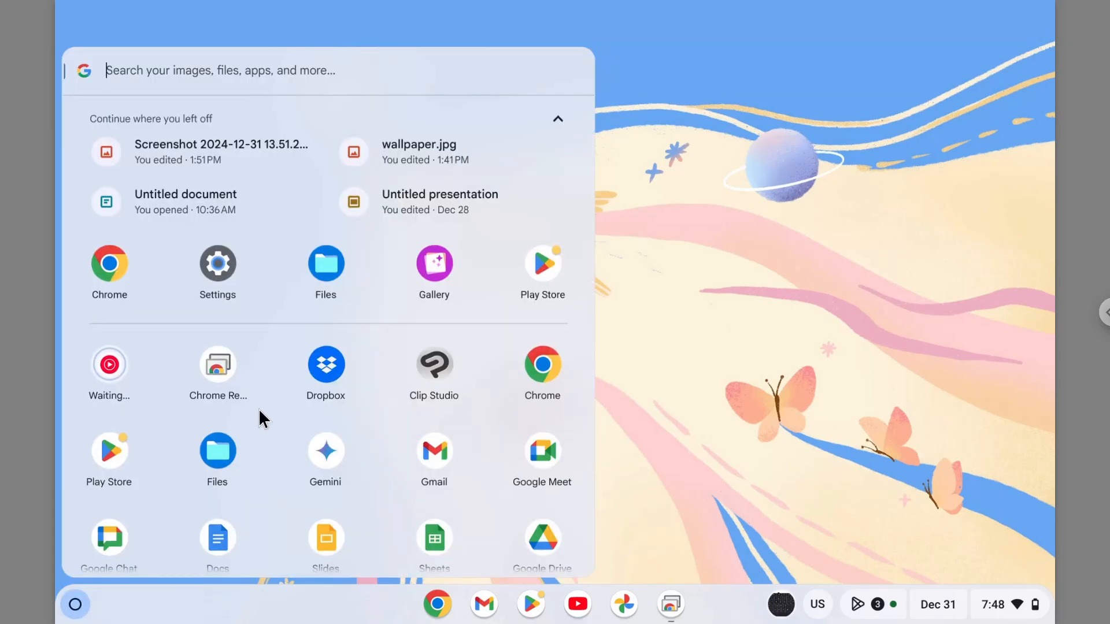
mouse_move(223, 474)
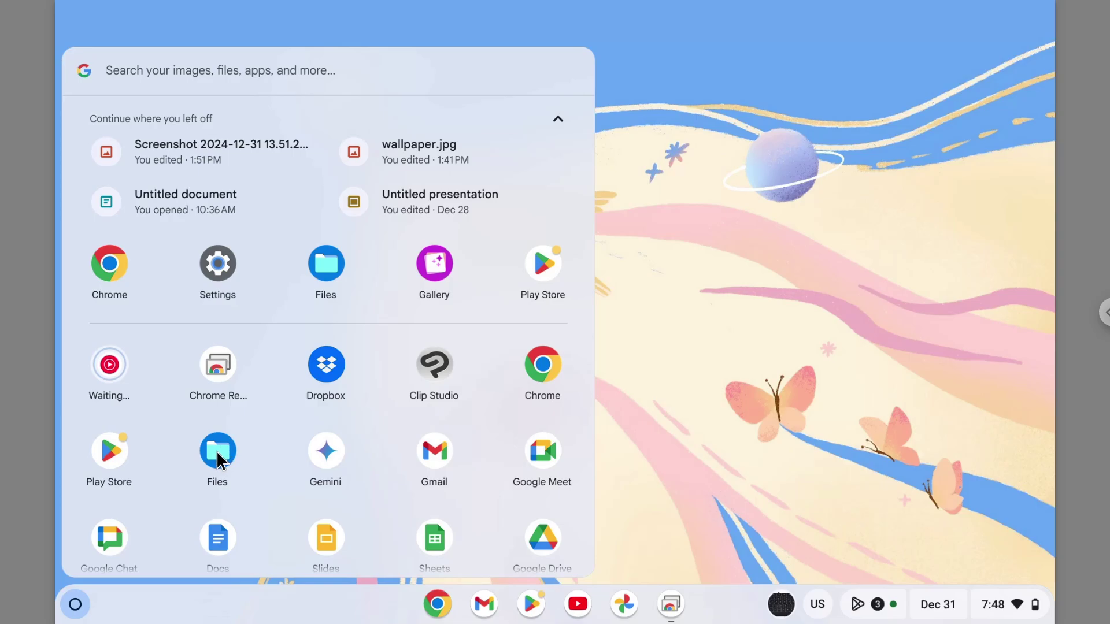
left_click(217, 449)
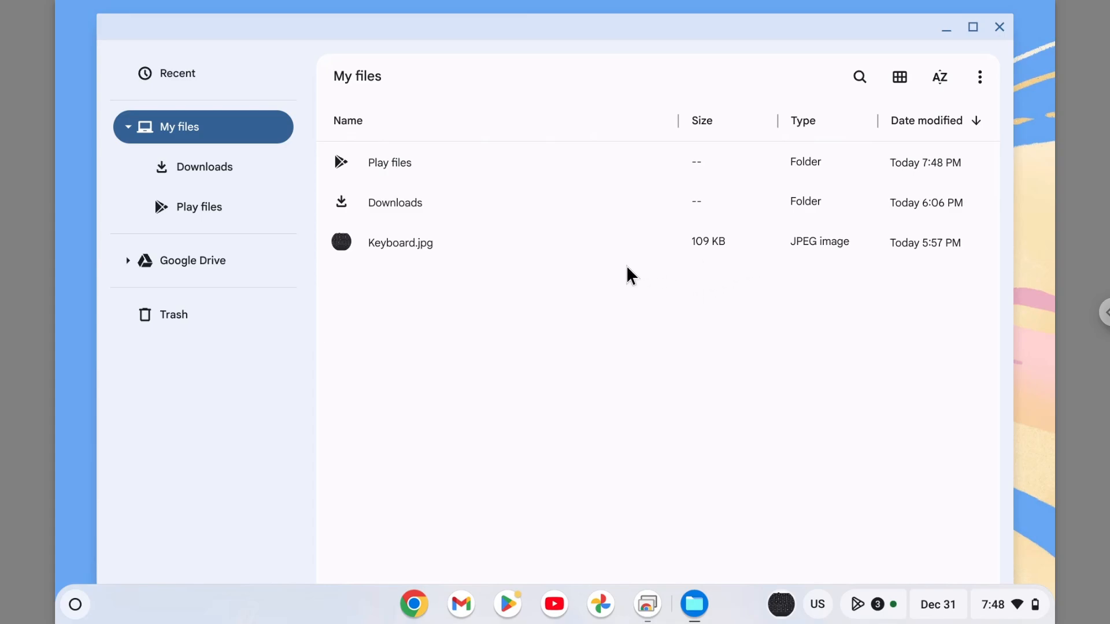
mouse_move(608, 349)
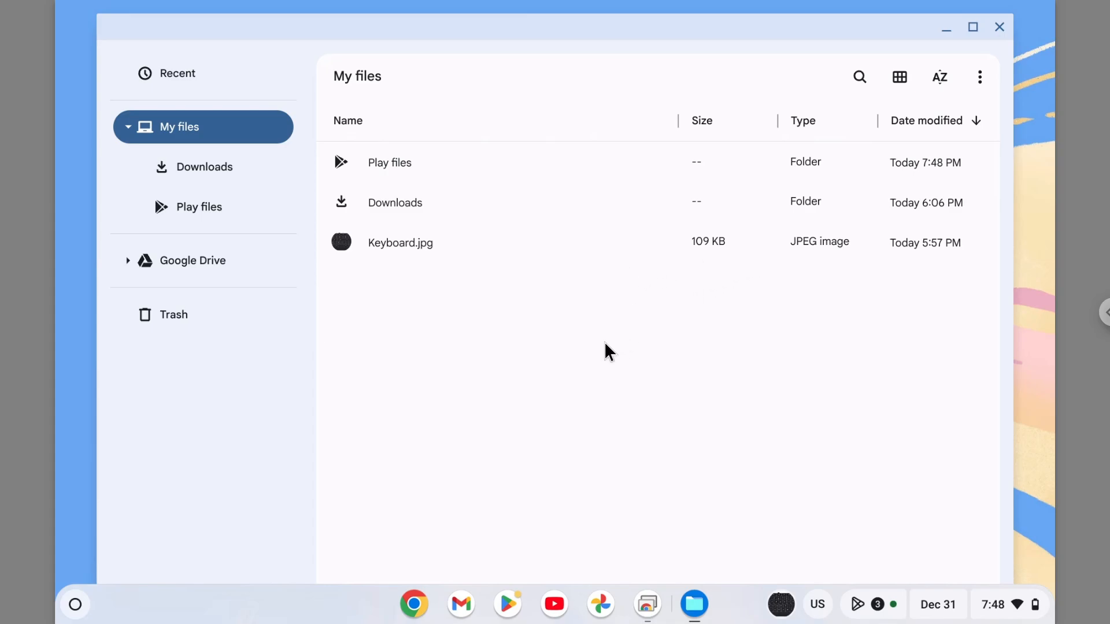
mouse_move(416, 608)
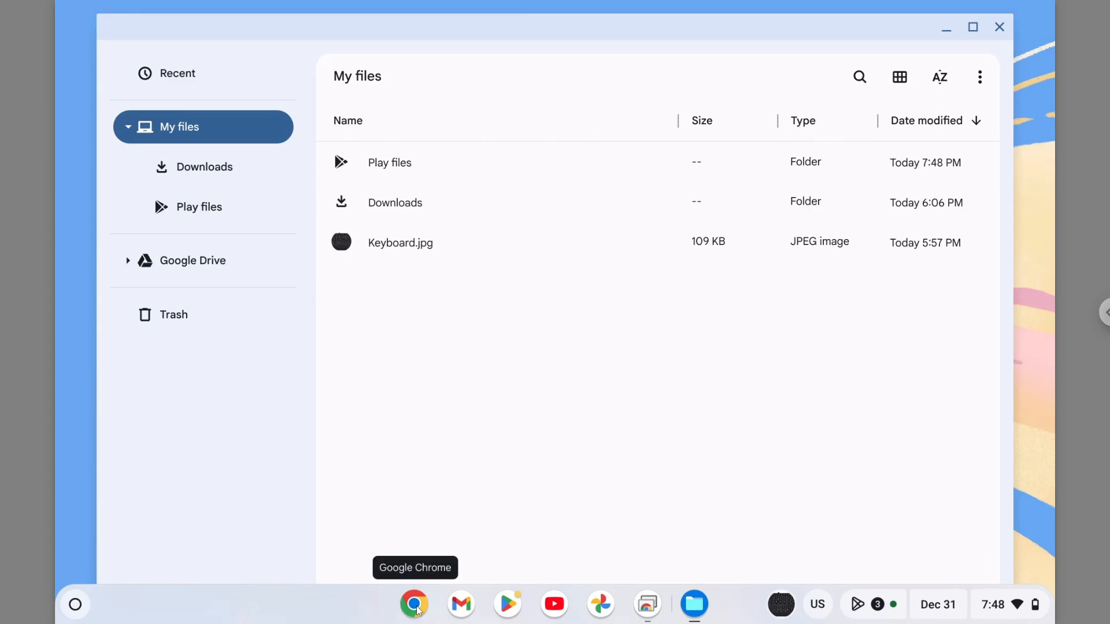
- Bring up Chrome's Task manager via More tools in the browser menu
left_click(414, 604)
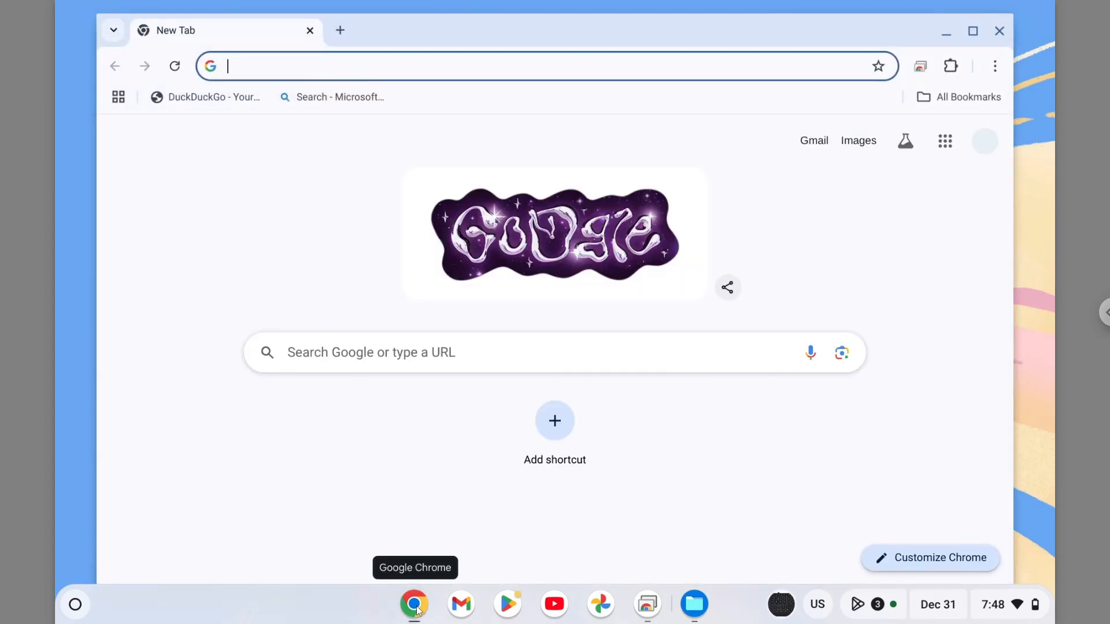
mouse_move(993, 106)
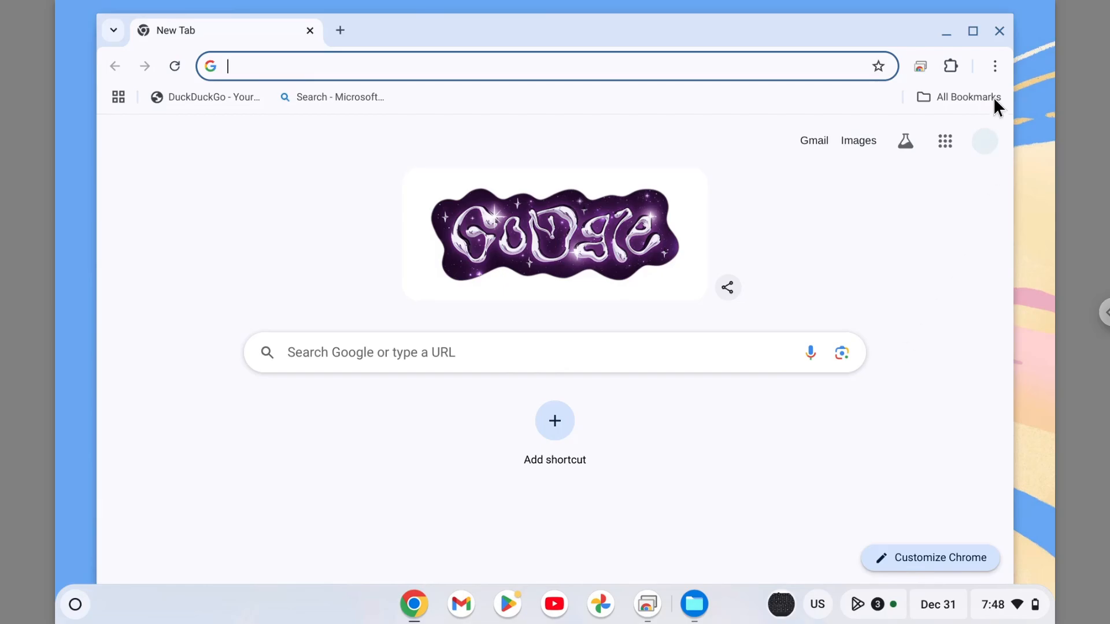
left_click(994, 65)
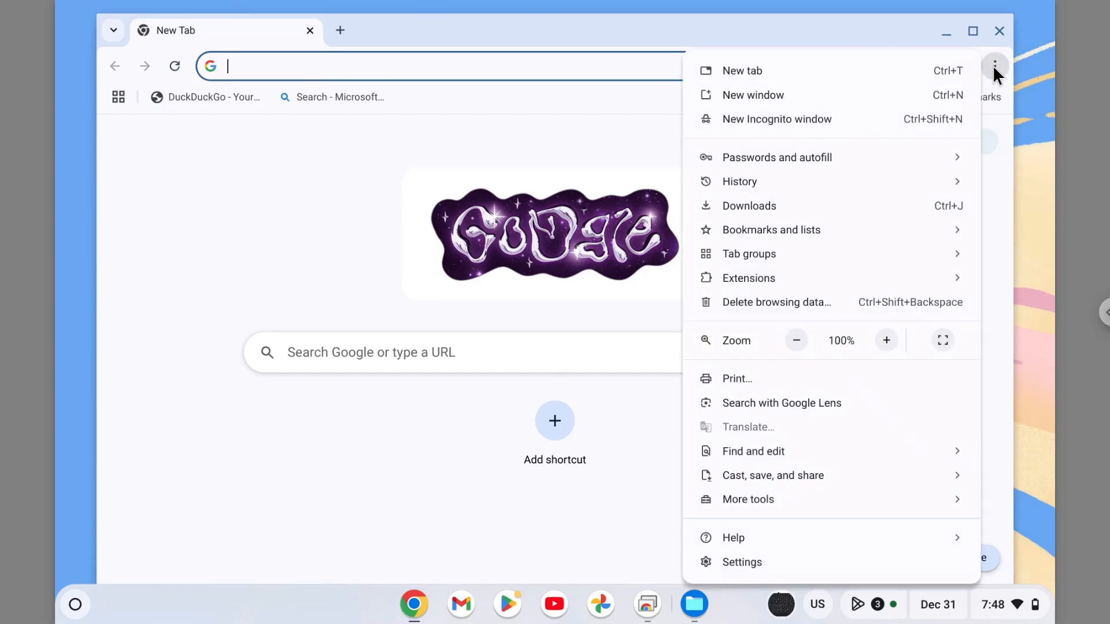
mouse_move(749, 499)
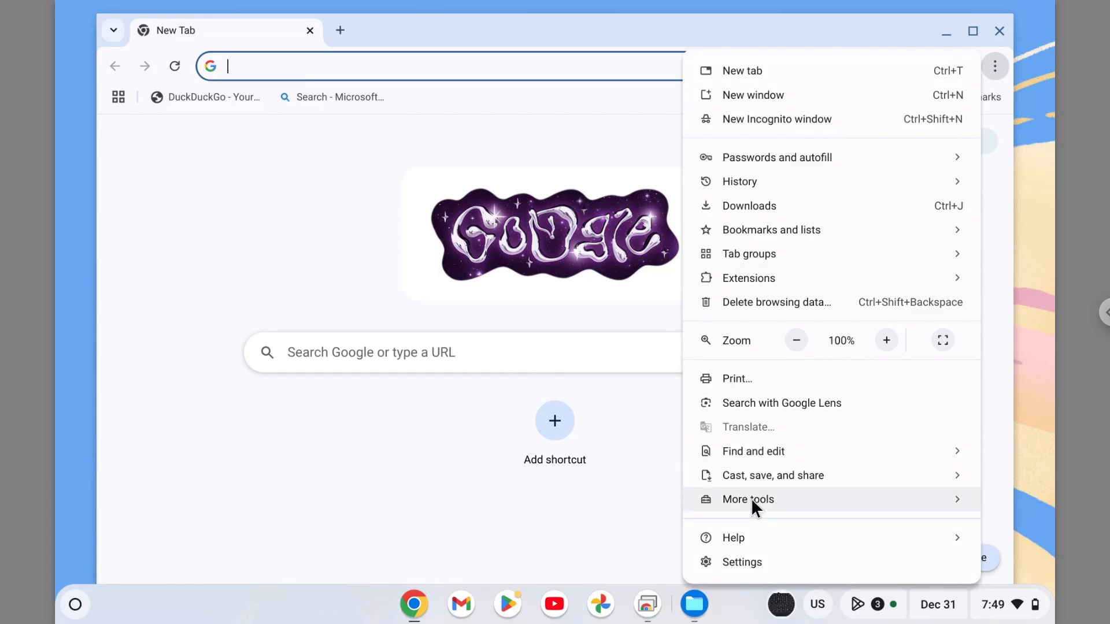
left_click(748, 499)
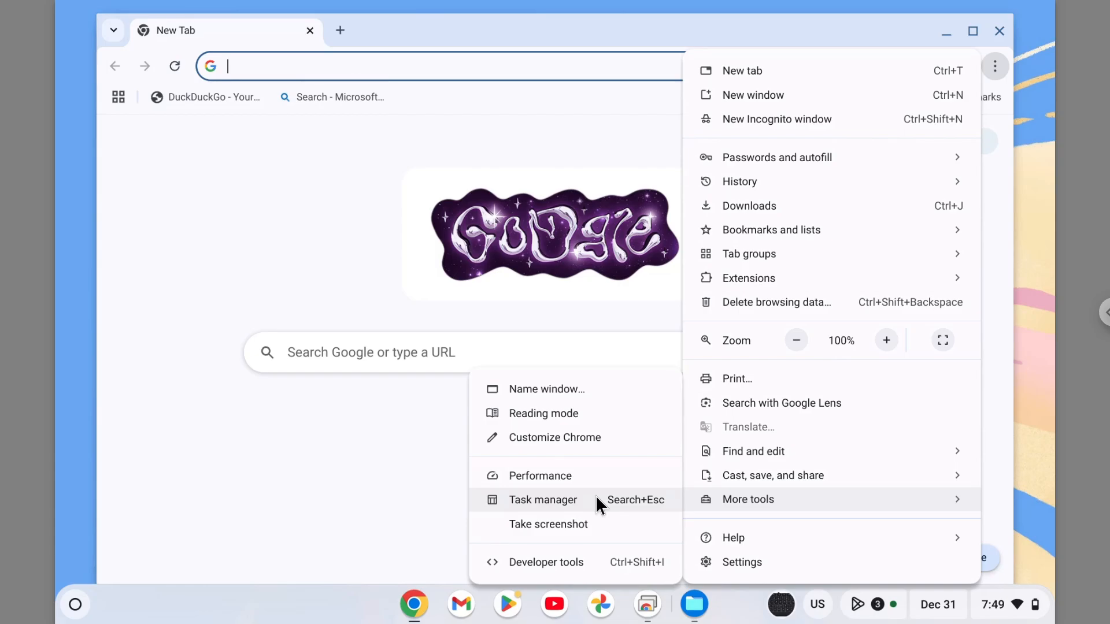
mouse_move(647, 509)
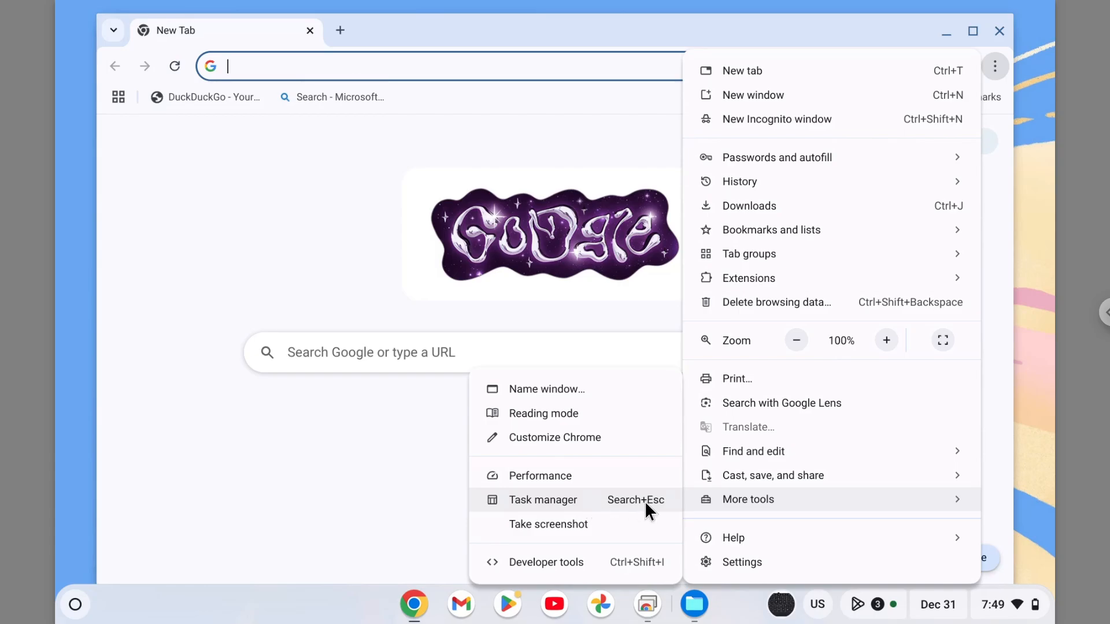
left_click(543, 500)
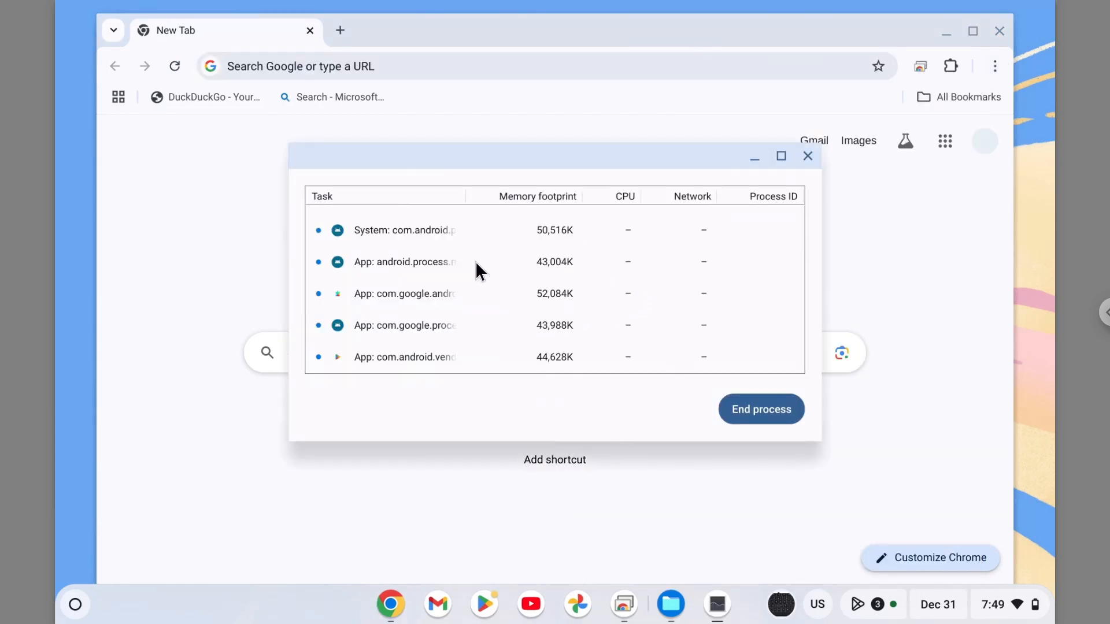
mouse_move(410, 343)
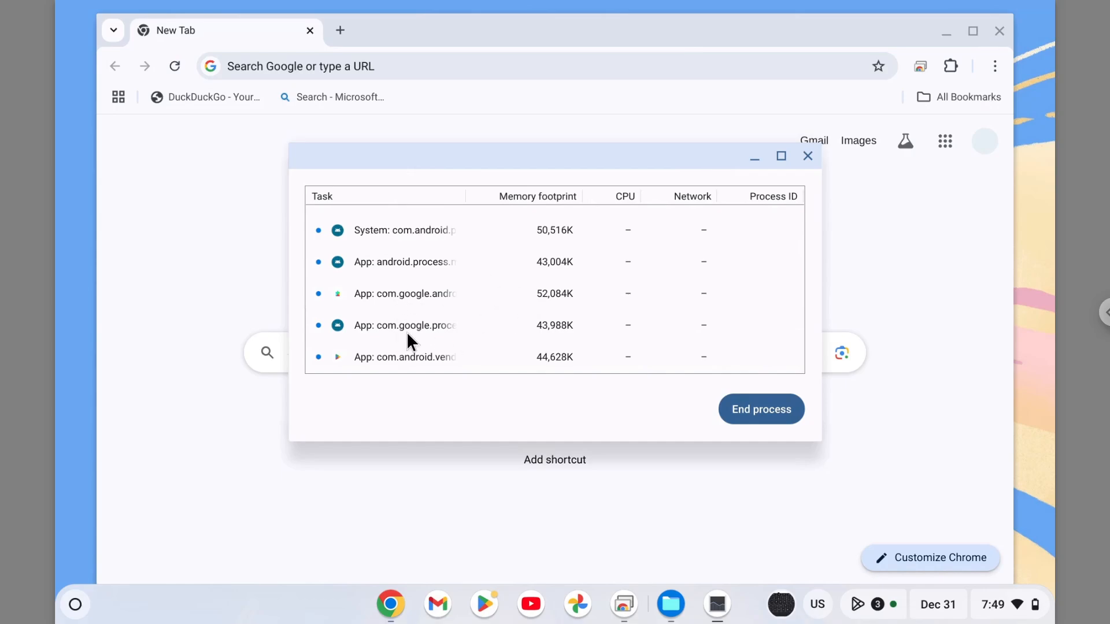
mouse_move(452, 279)
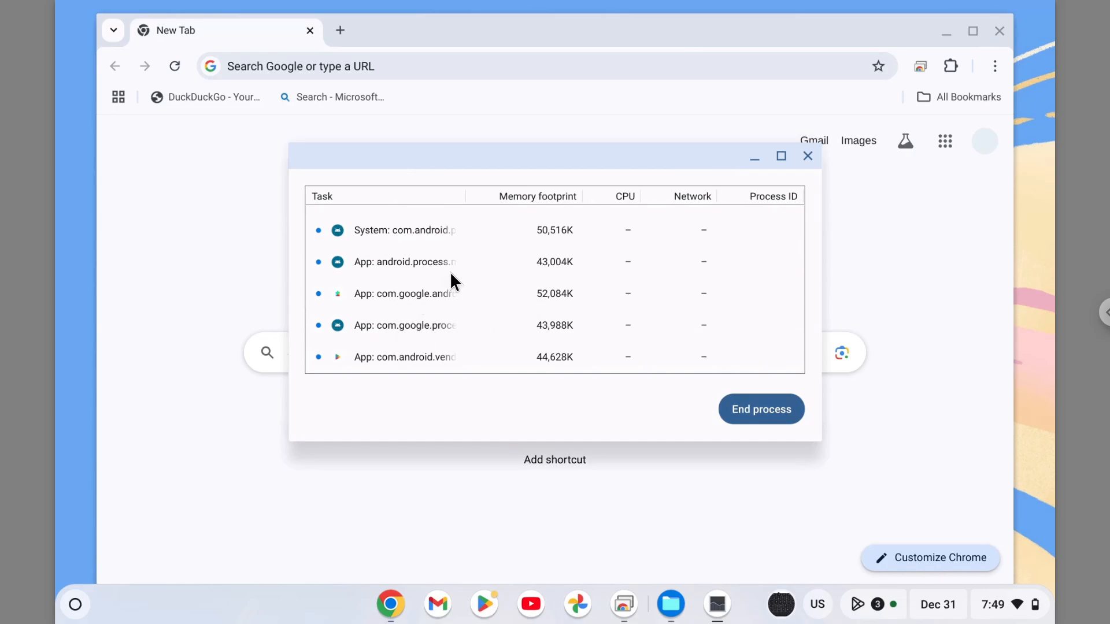
mouse_move(946, 31)
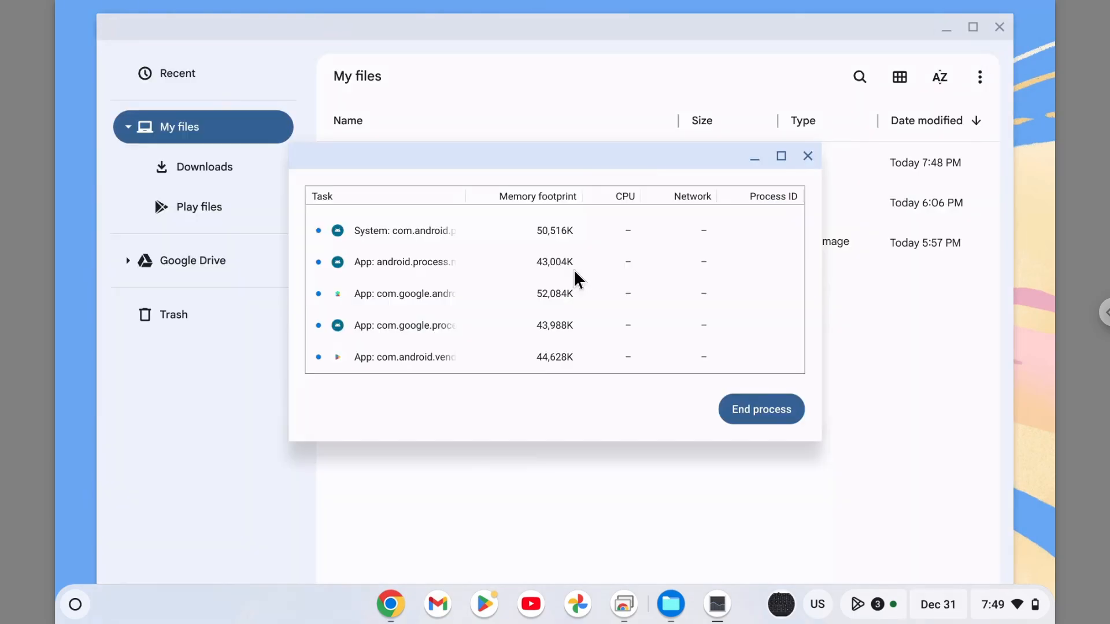
- Select the 'App: Files - My files' process in the Task manager list to end it
left_click(406, 294)
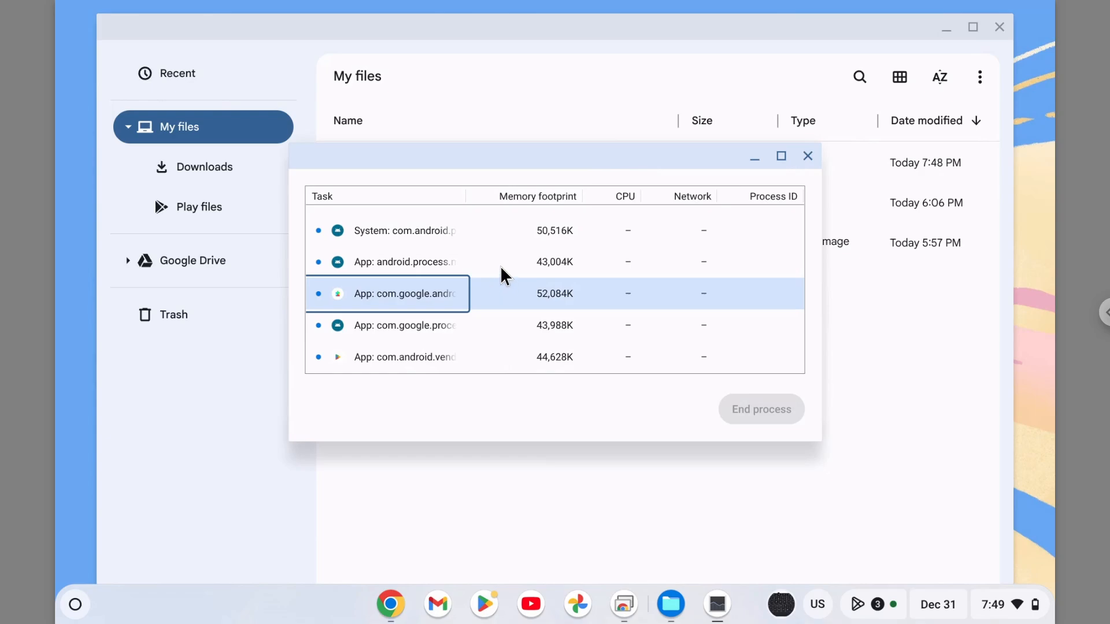
scroll("down", 3)
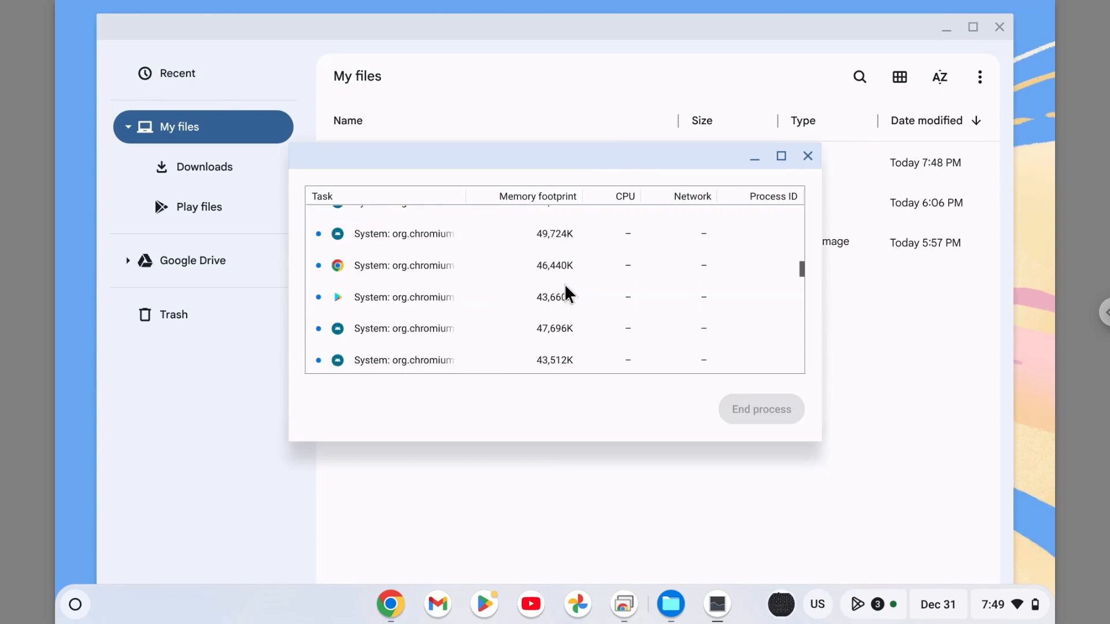
scroll("down", 3)
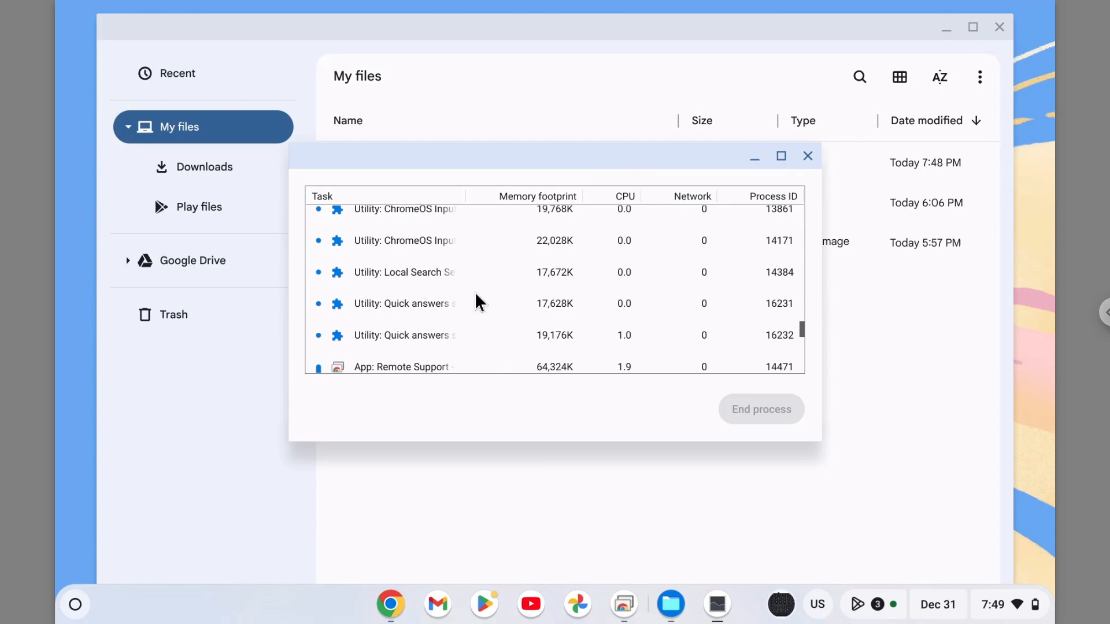
scroll("down", 3)
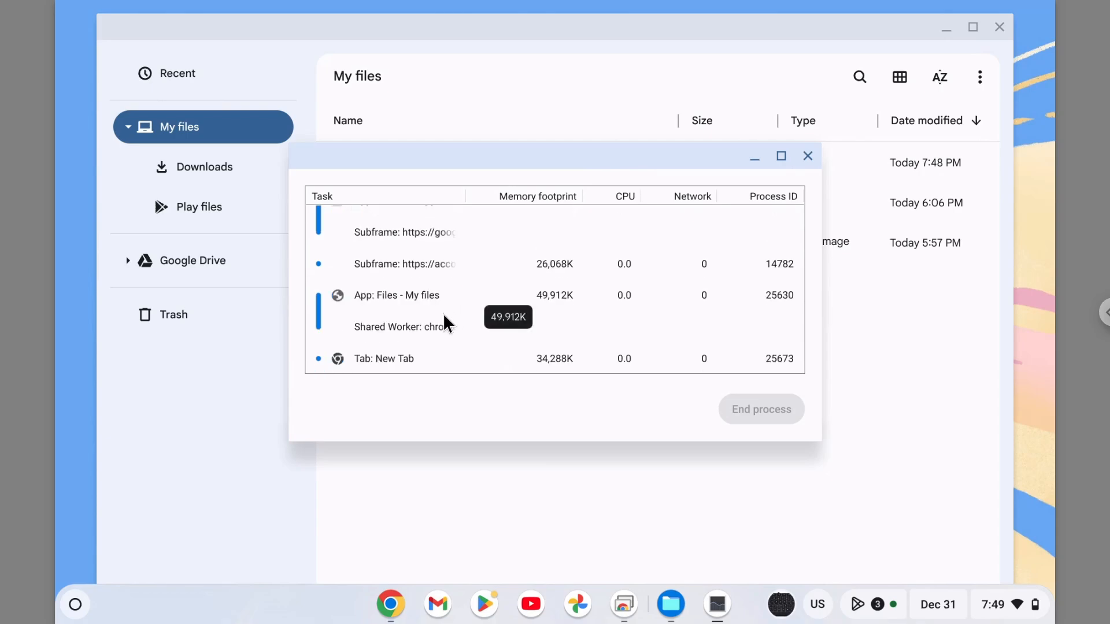
left_click(396, 296)
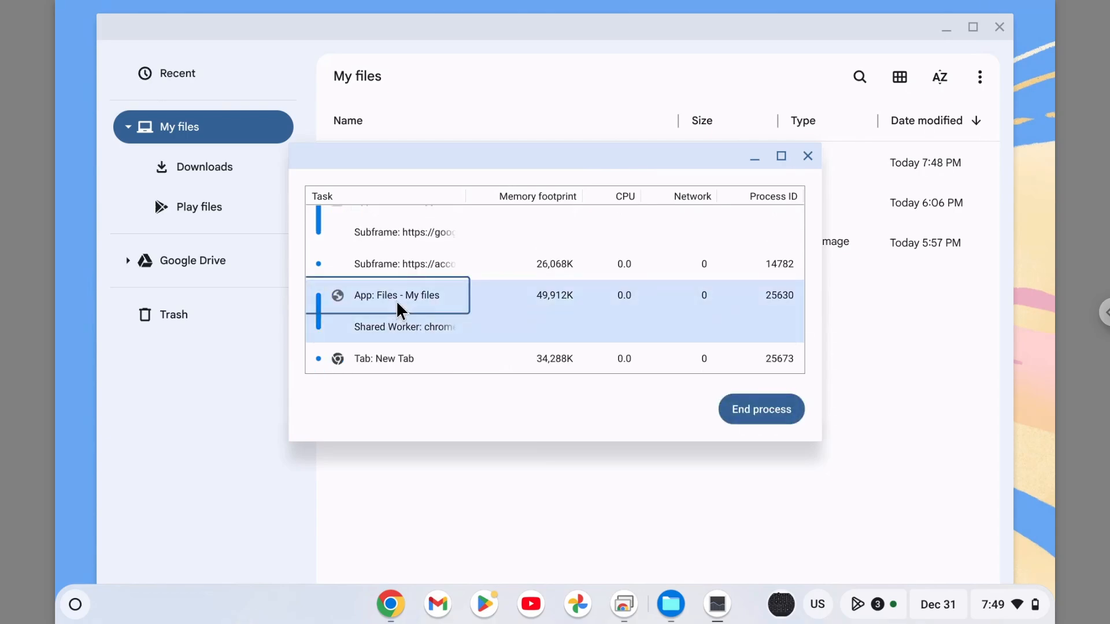
mouse_move(394, 304)
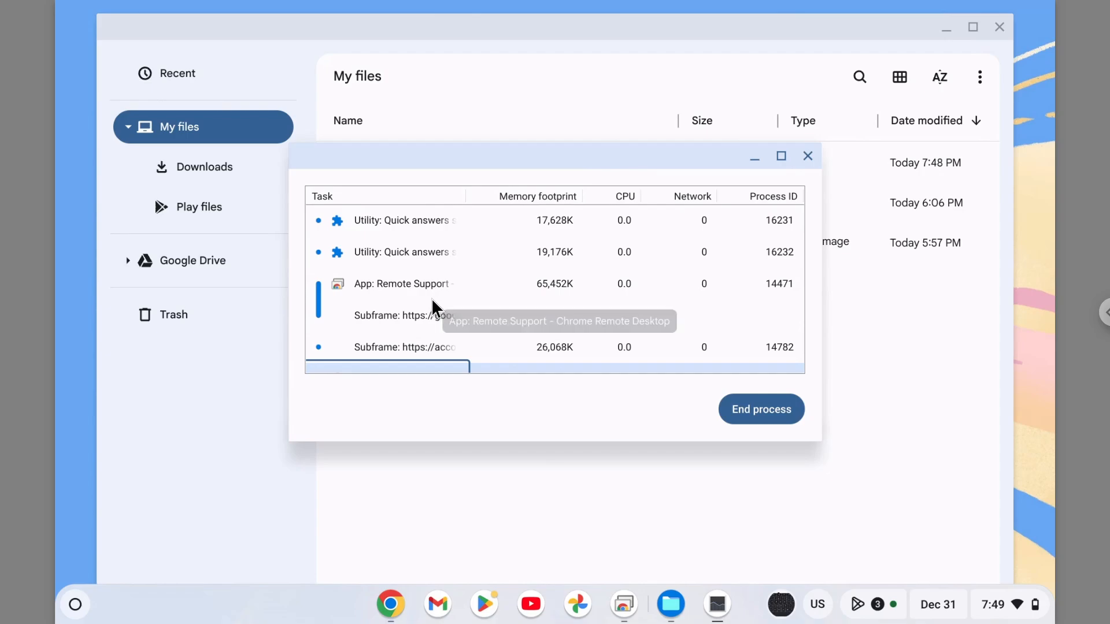
scroll("down", 3)
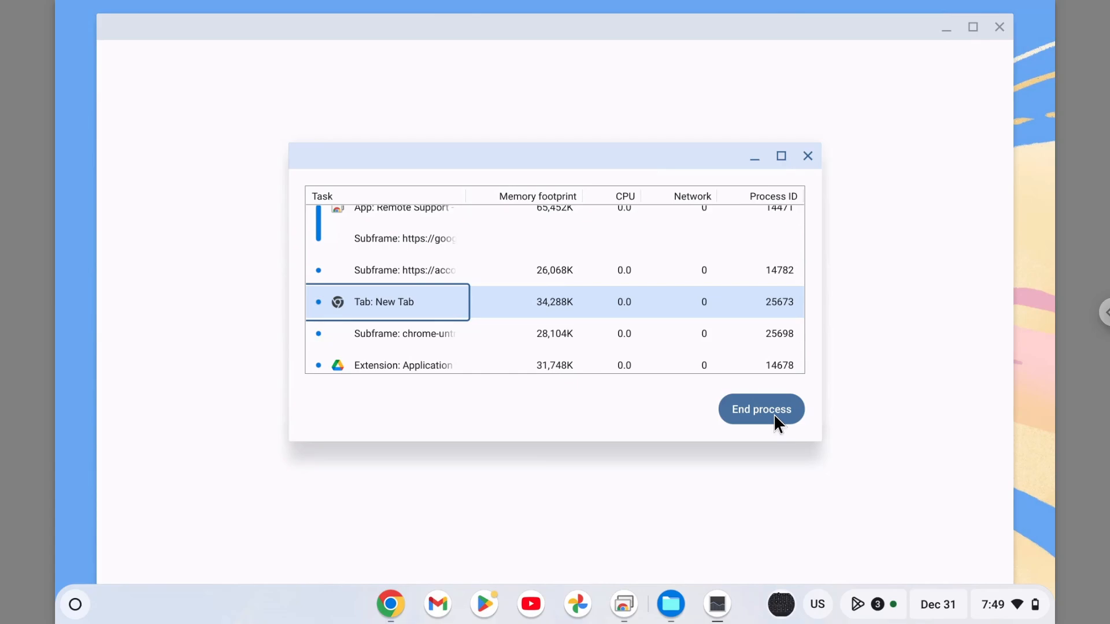
mouse_move(729, 243)
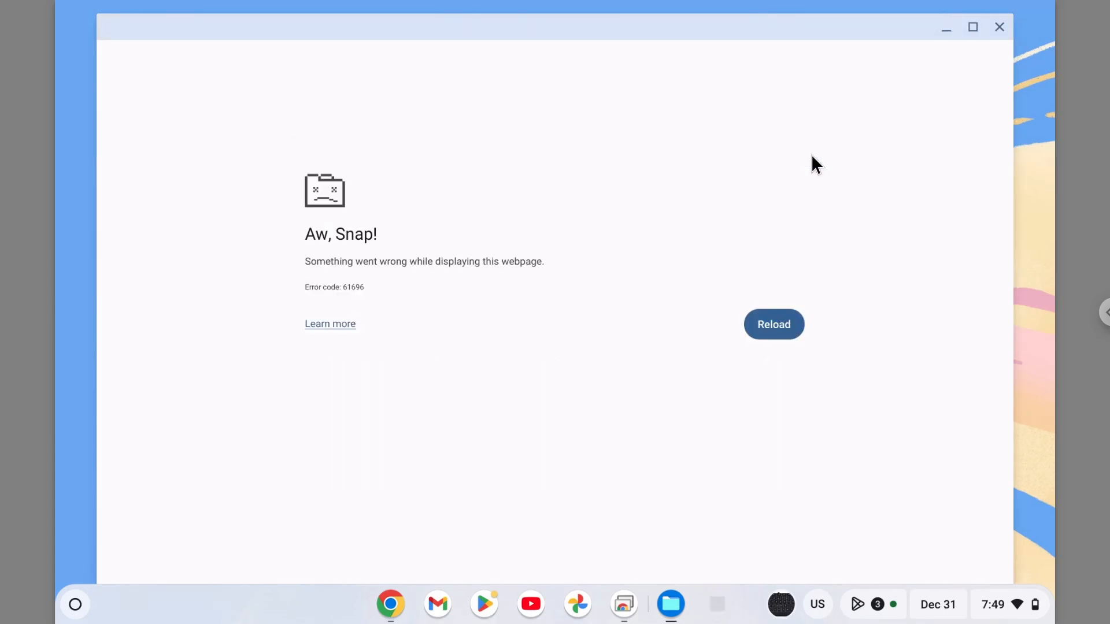
mouse_move(311, 262)
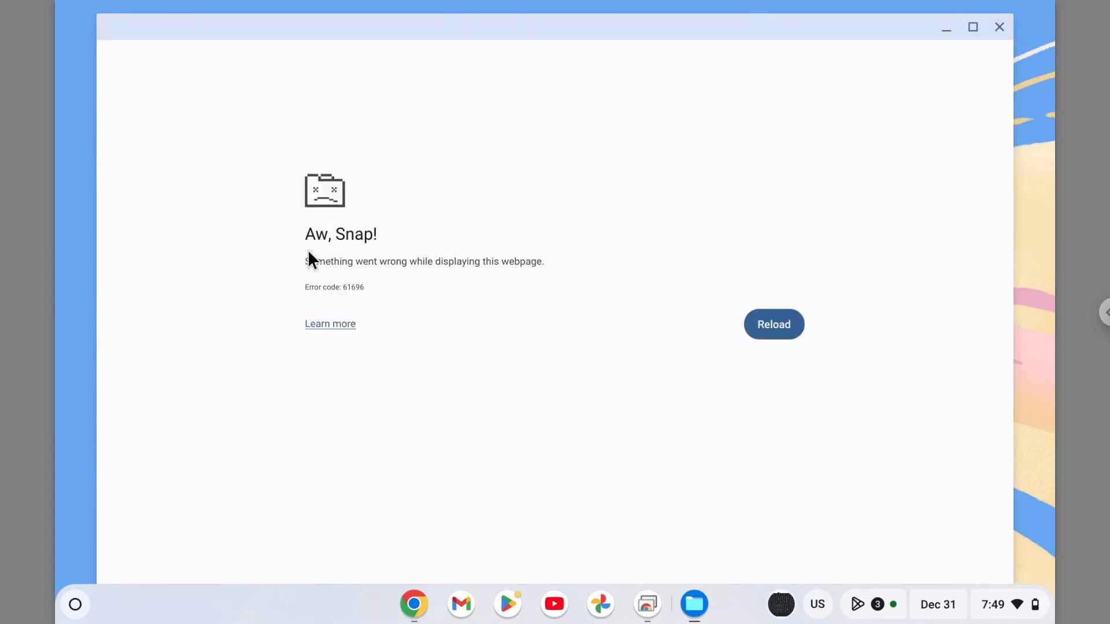
mouse_move(439, 314)
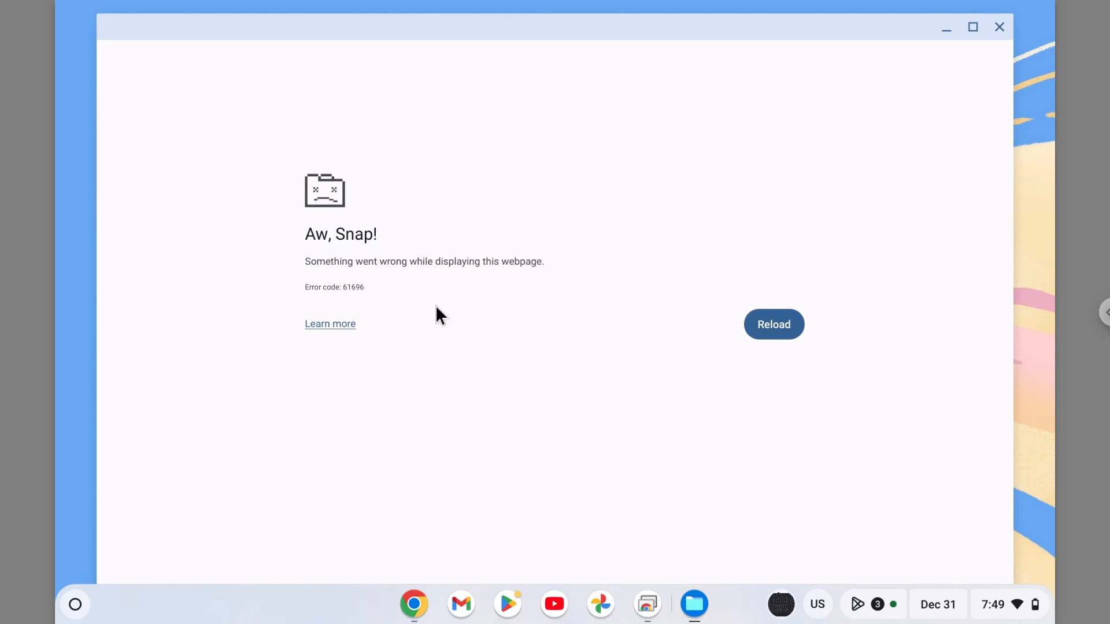
mouse_move(445, 294)
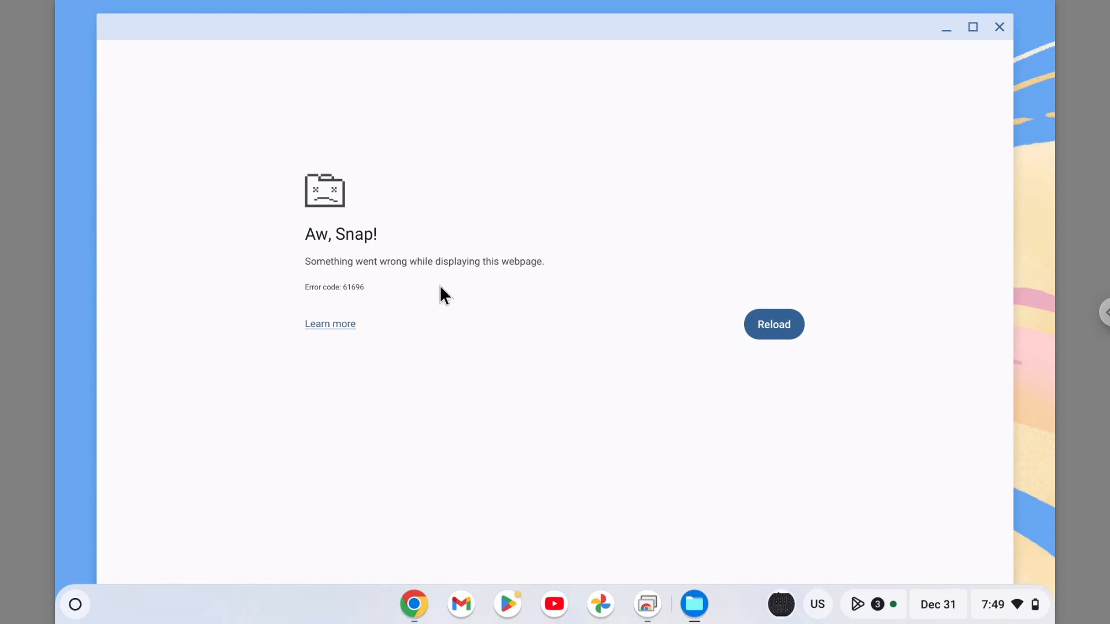
mouse_move(504, 229)
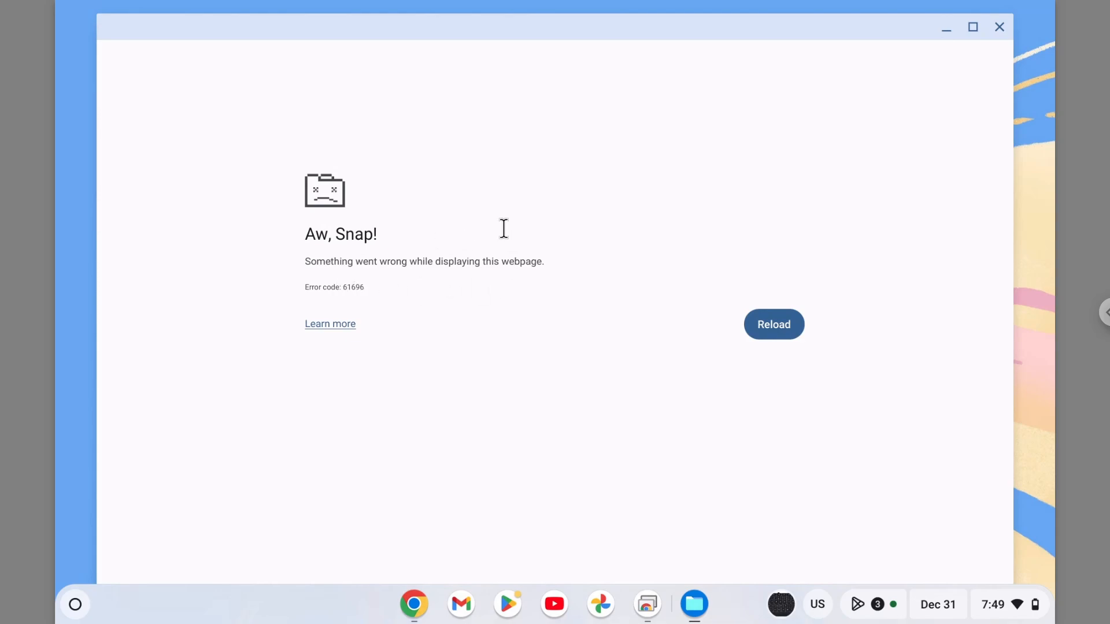
mouse_move(346, 275)
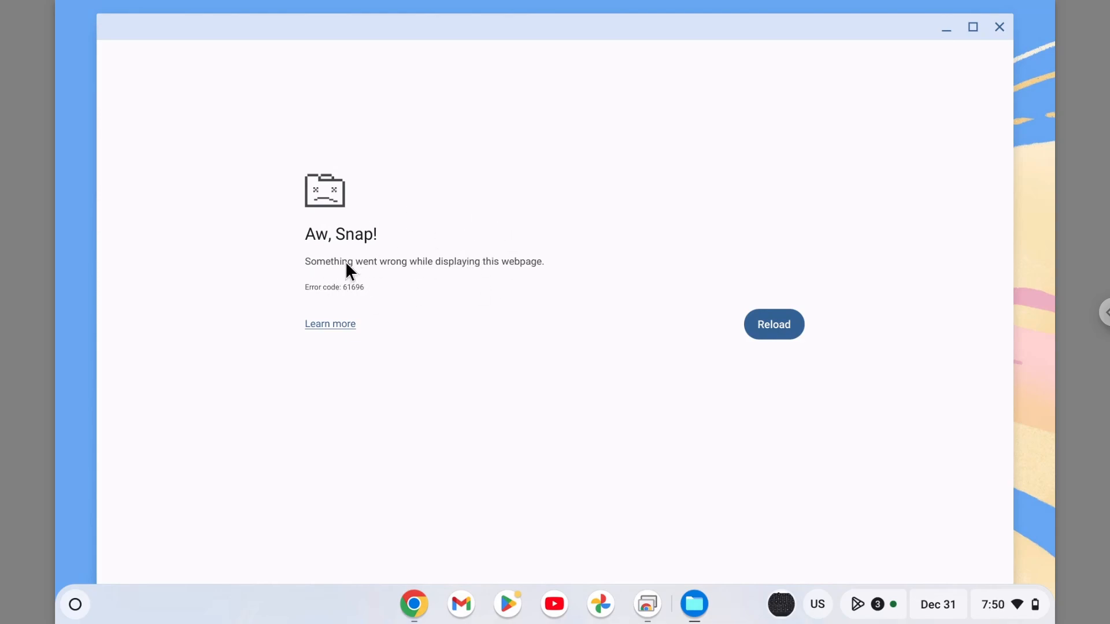
mouse_move(344, 261)
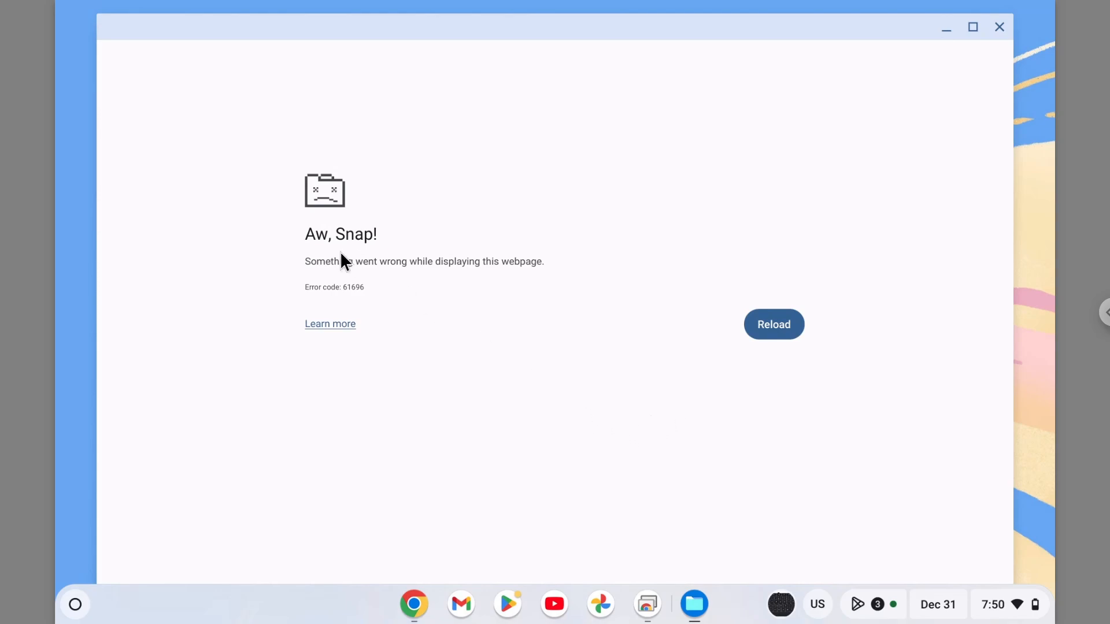
mouse_move(314, 244)
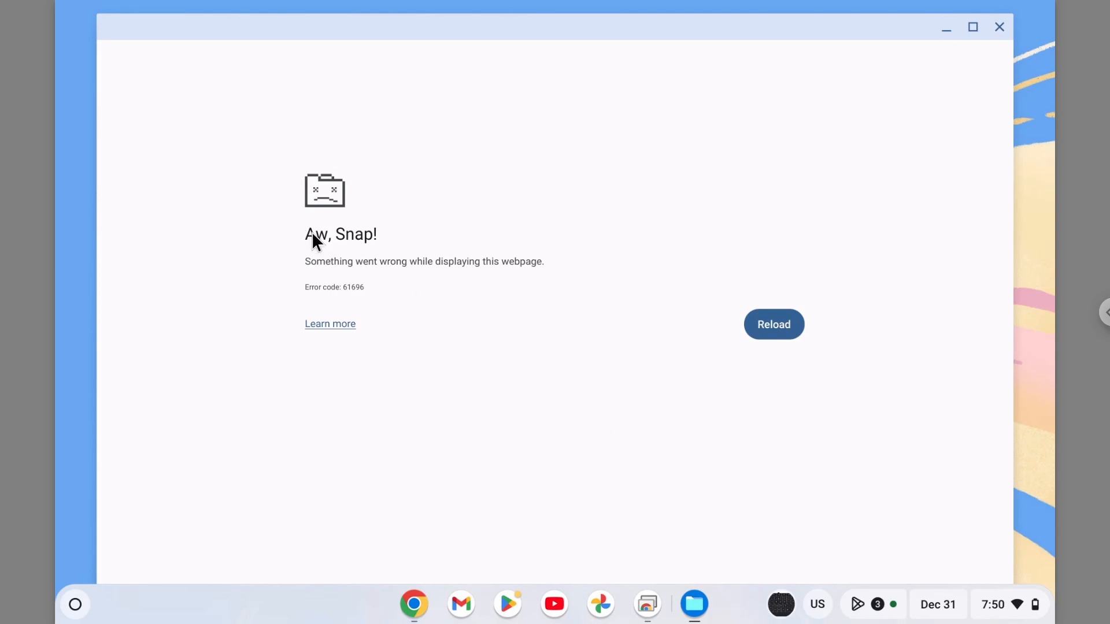
mouse_move(433, 310)
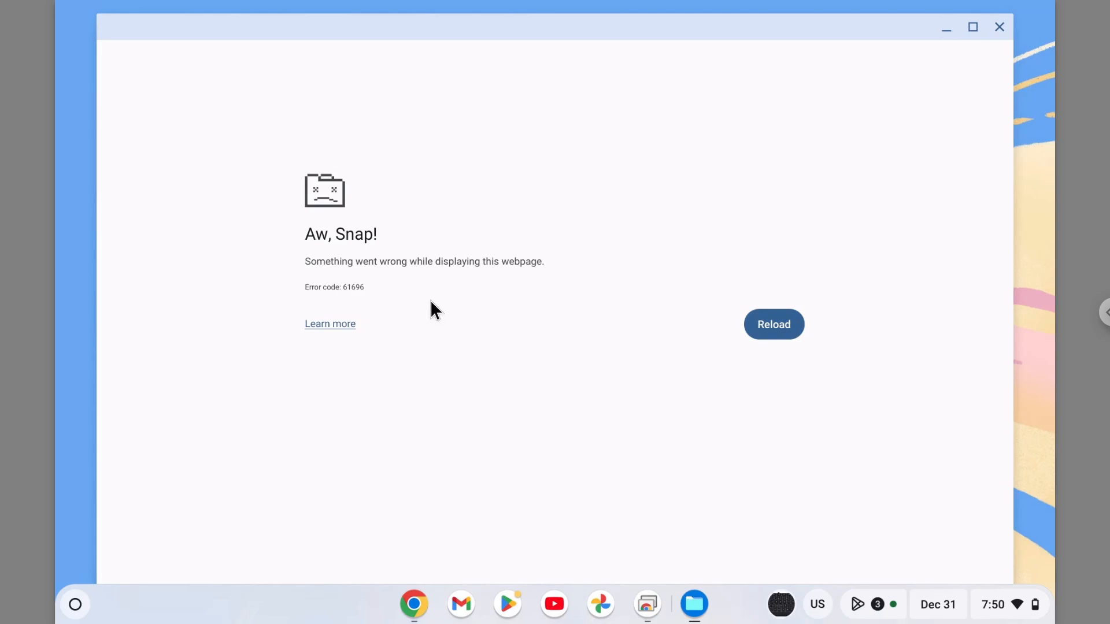
mouse_move(483, 295)
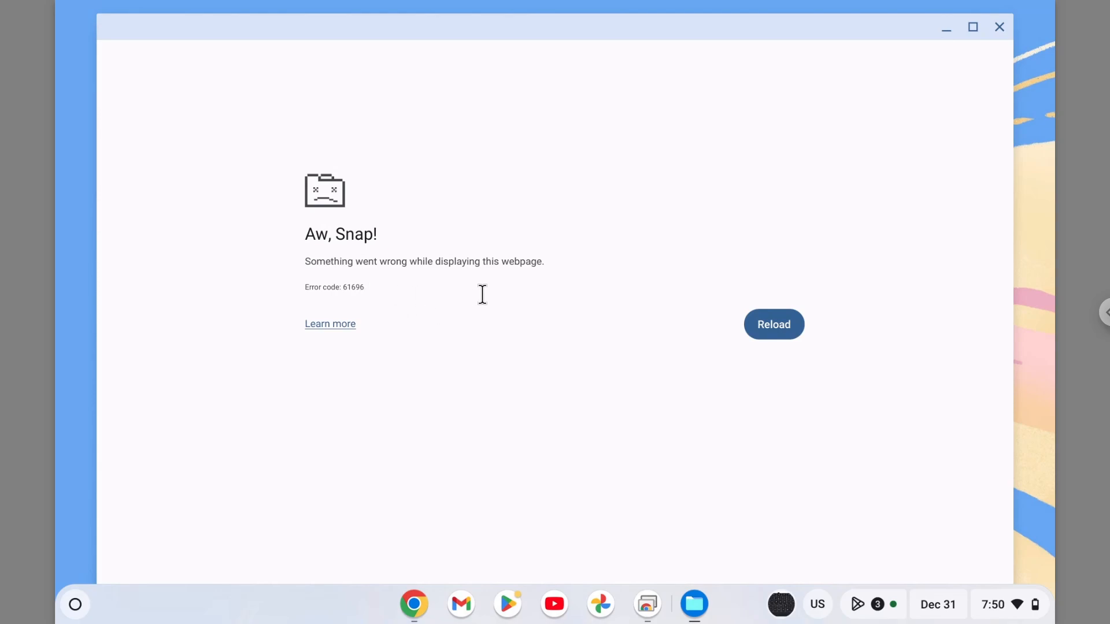
mouse_move(497, 334)
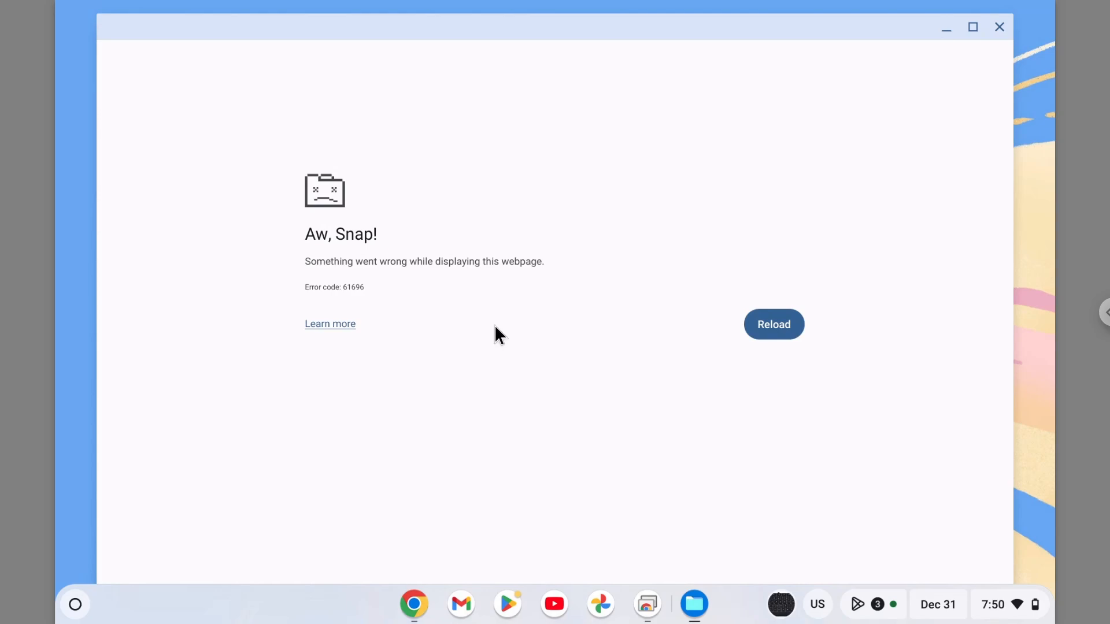
mouse_move(518, 326)
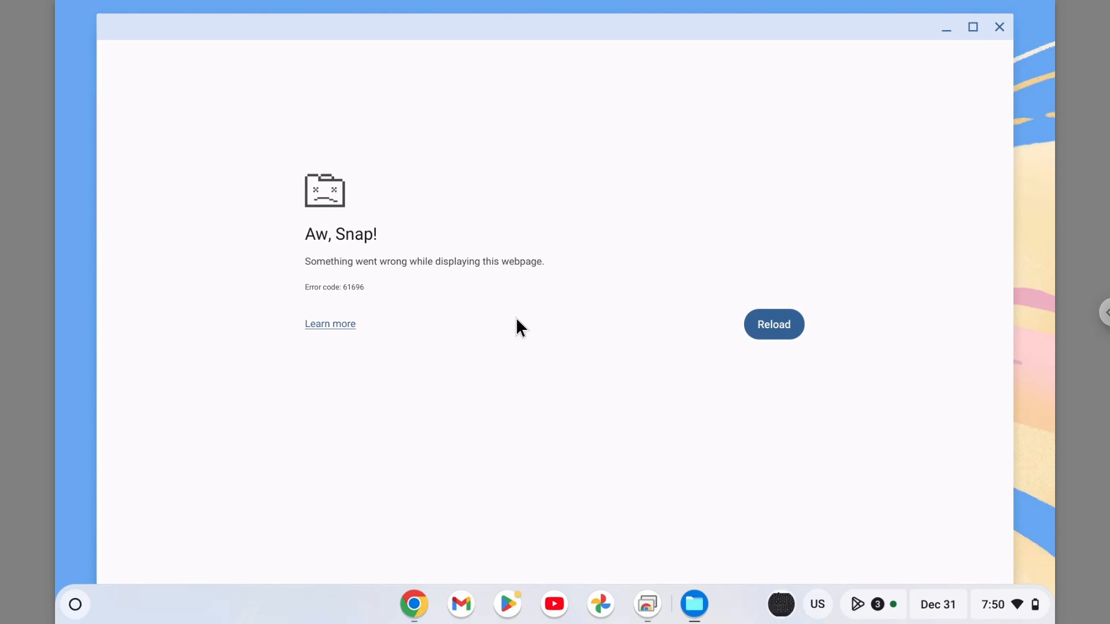
mouse_move(547, 366)
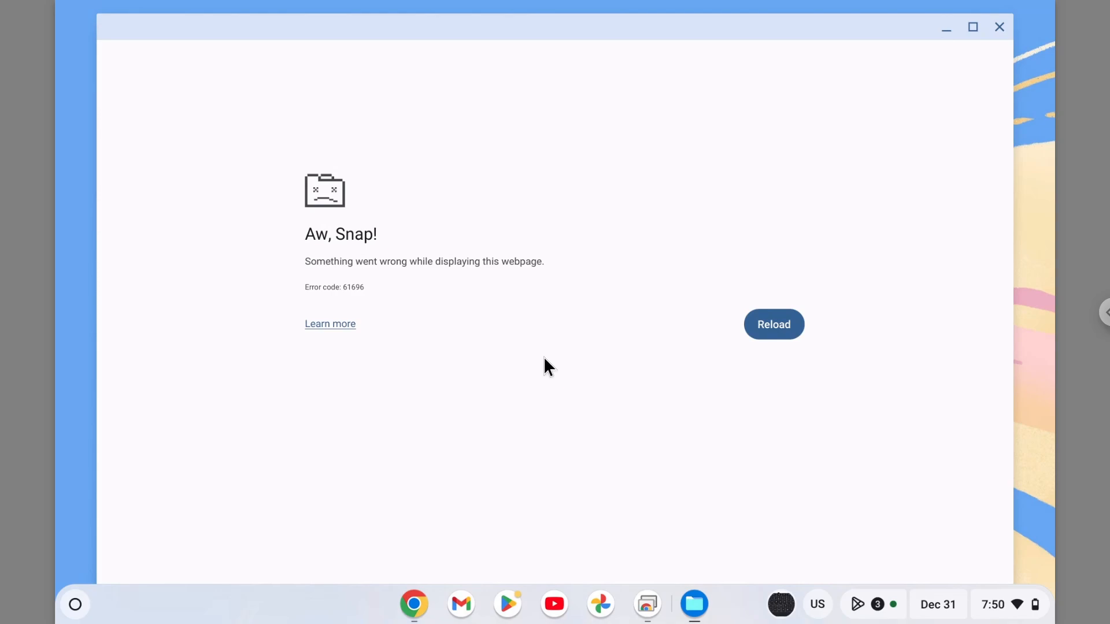
mouse_move(552, 388)
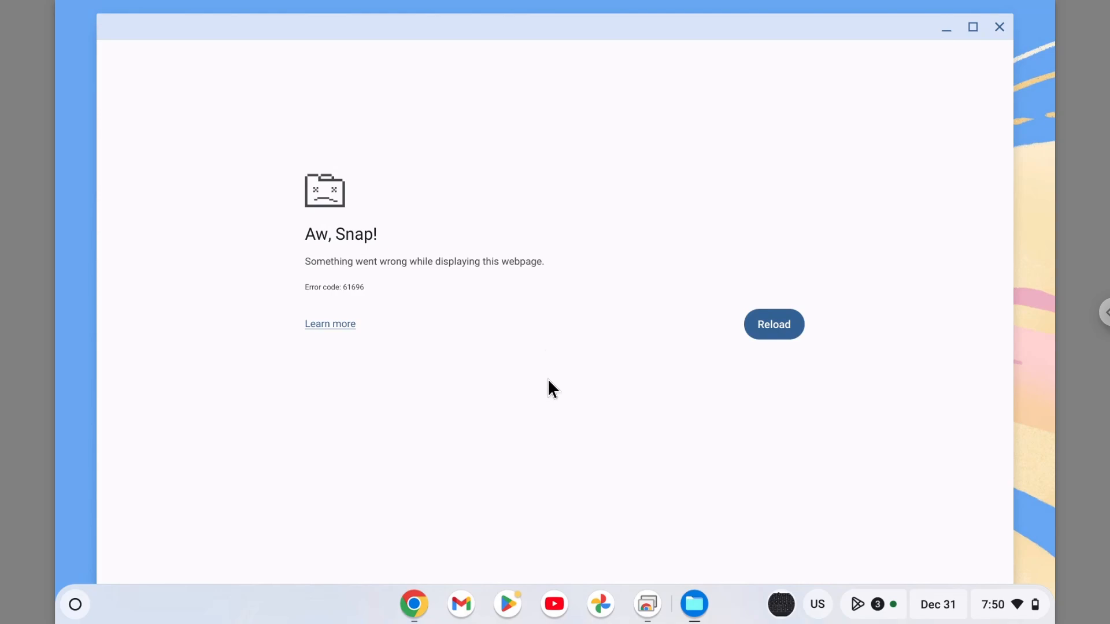
mouse_move(642, 392)
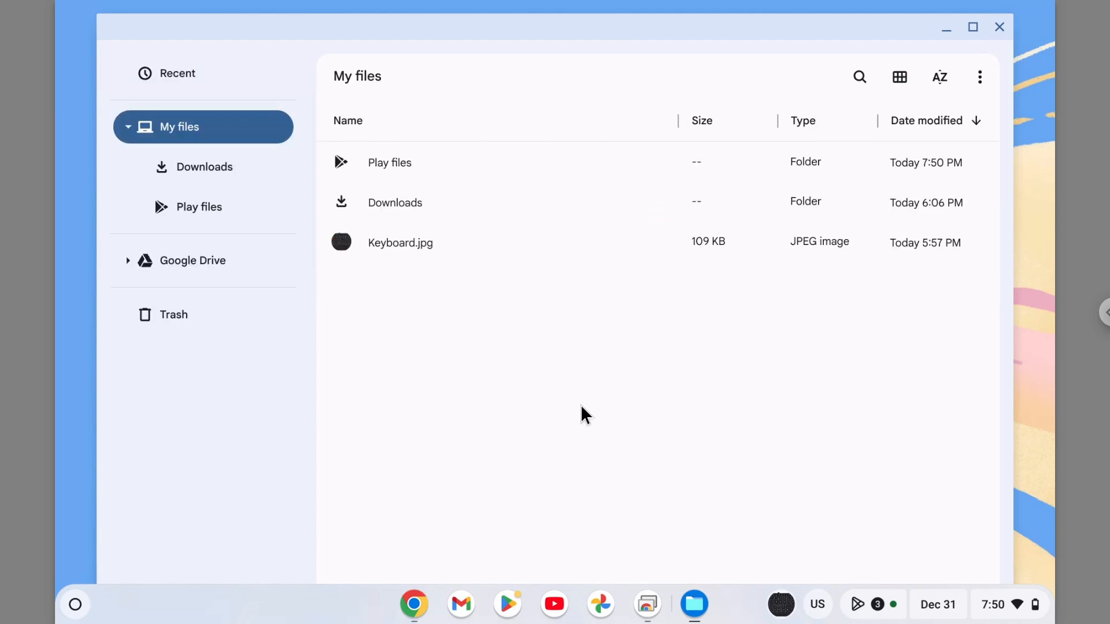
mouse_move(897, 131)
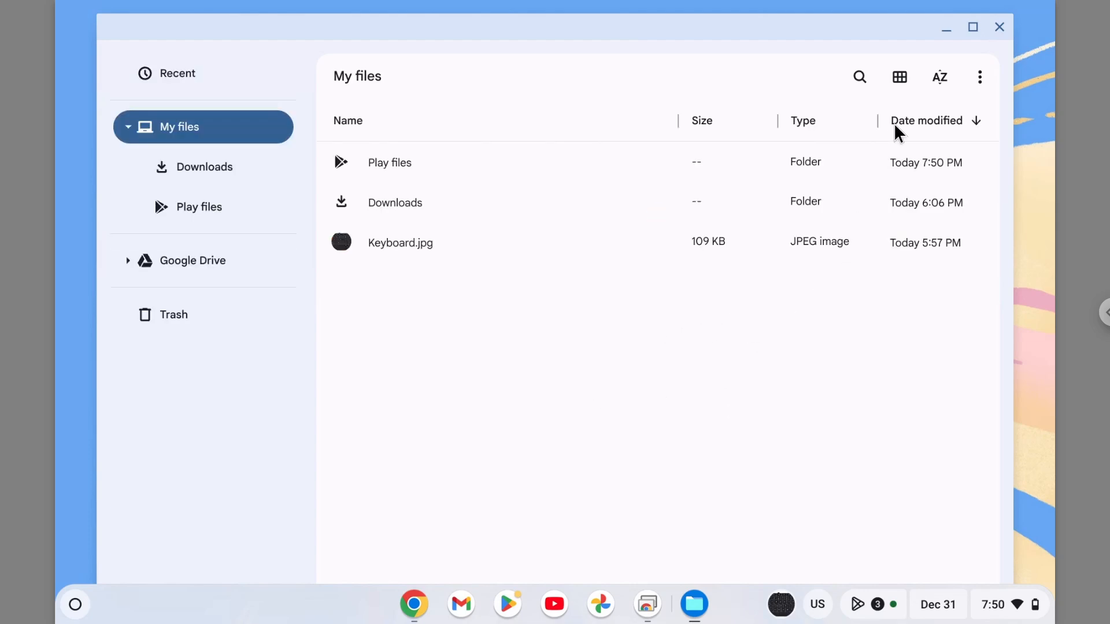